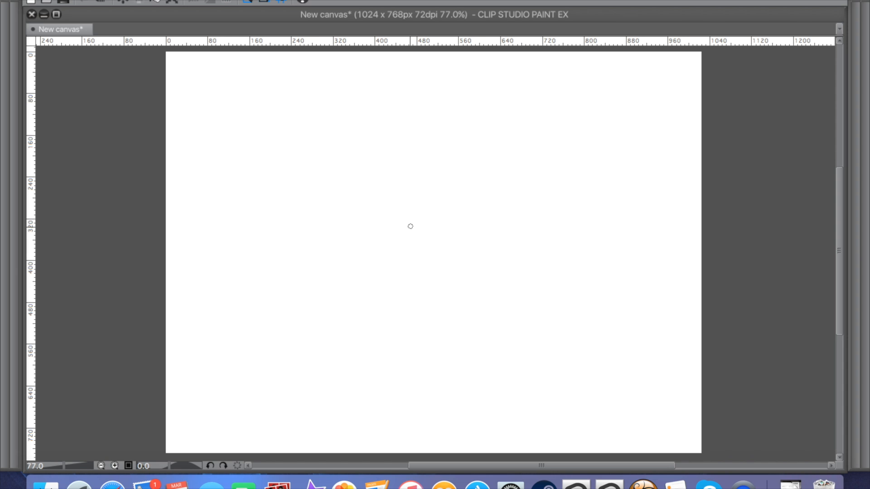
mouse_move(467, 188)
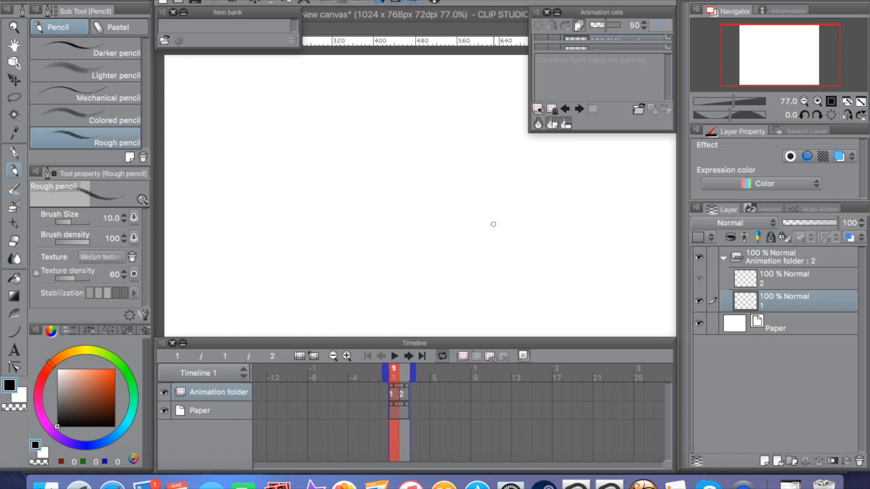
mouse_move(479, 230)
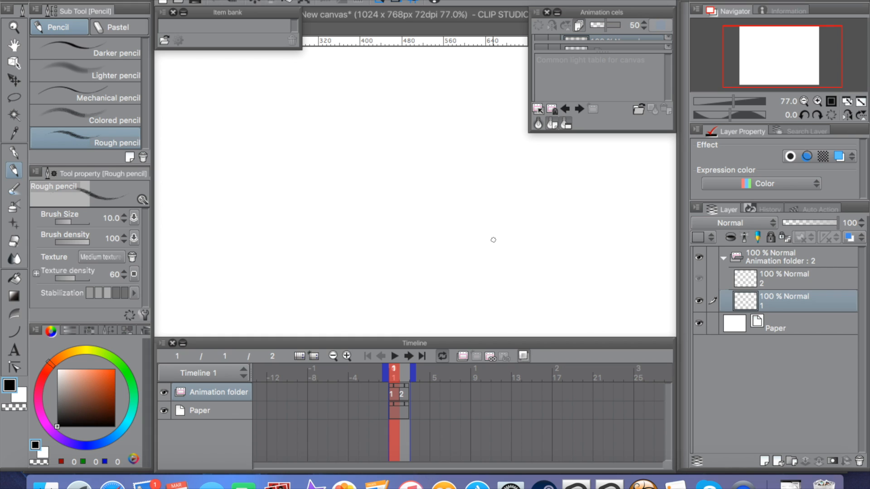
mouse_move(496, 110)
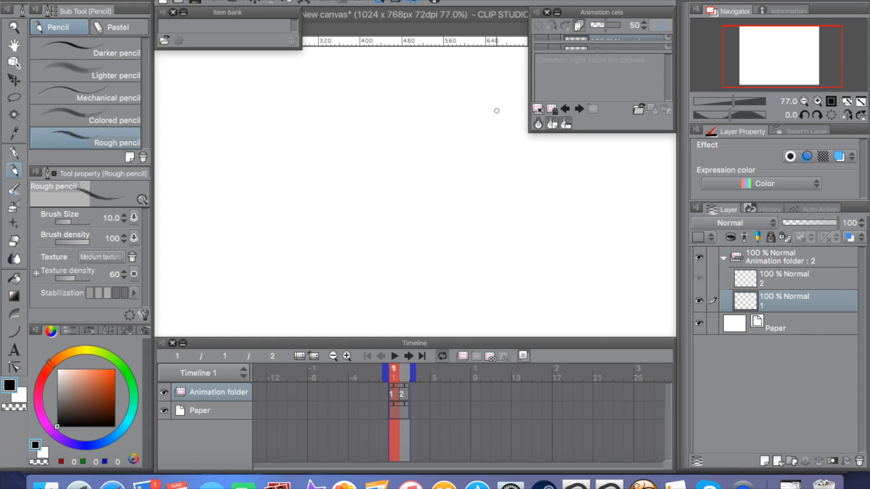
mouse_move(504, 106)
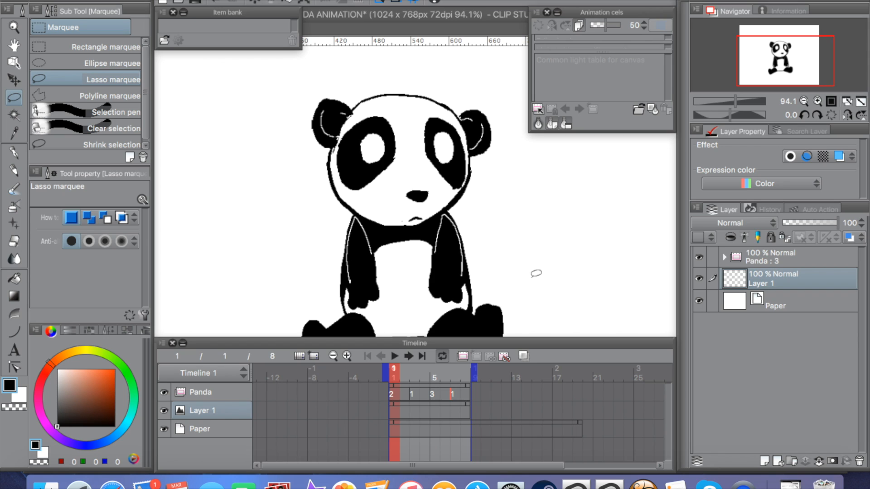
mouse_move(755, 267)
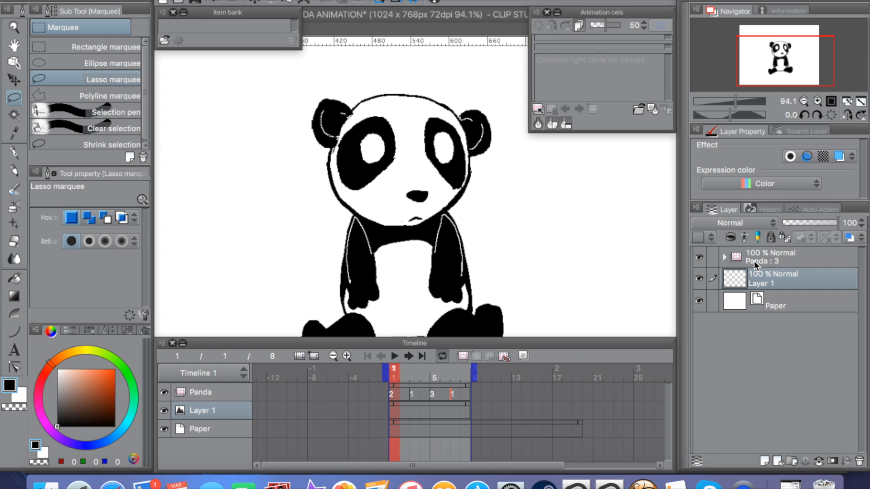
mouse_move(744, 249)
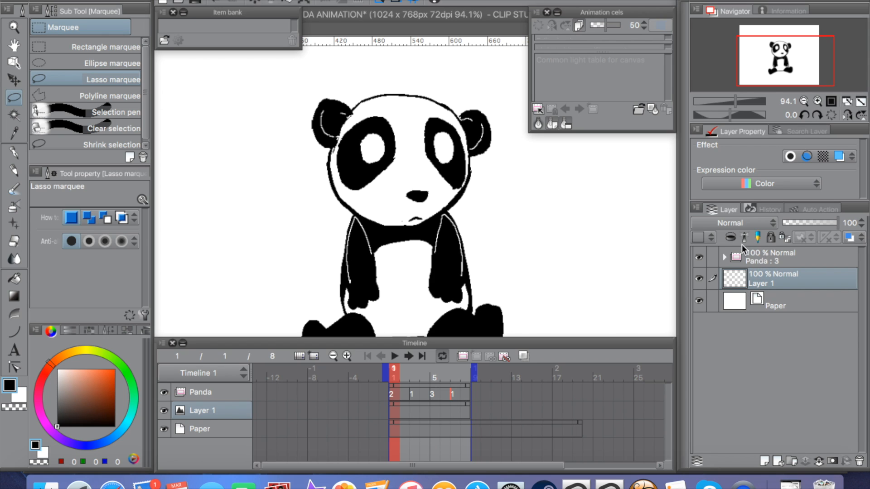
Step: Select the Panda folder and add a new animation folder above it
left_click(725, 257)
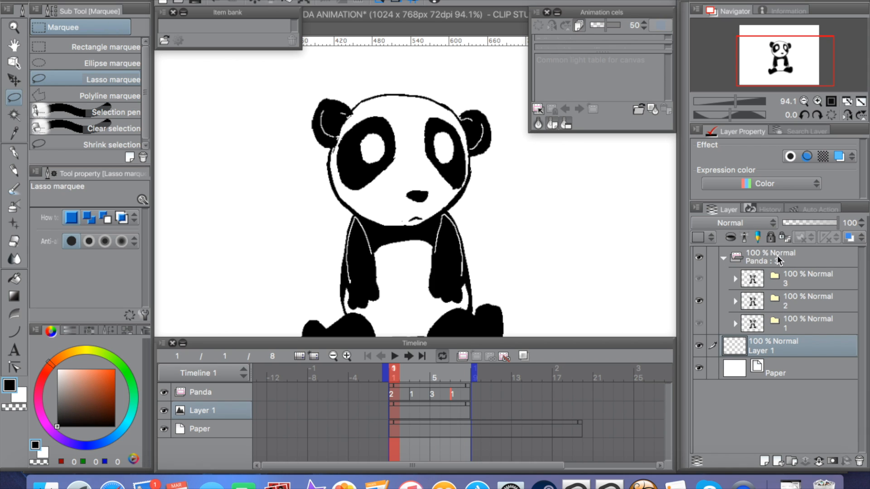
left_click(771, 257)
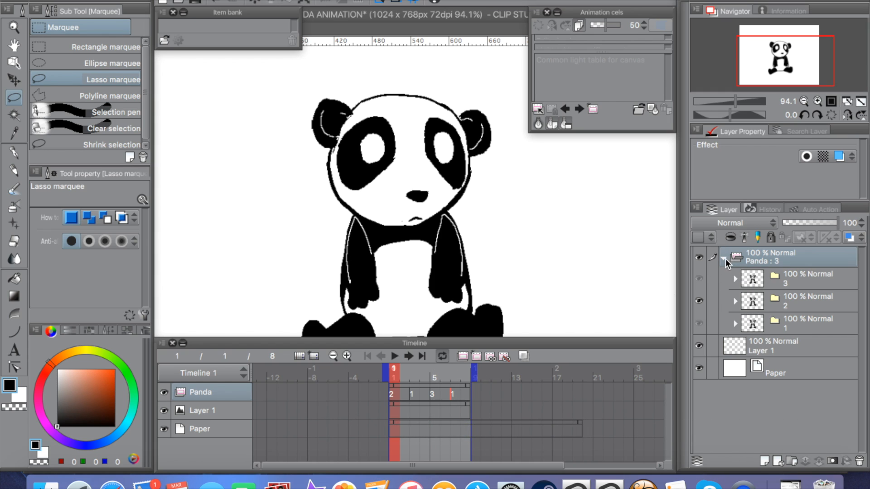
left_click(725, 257)
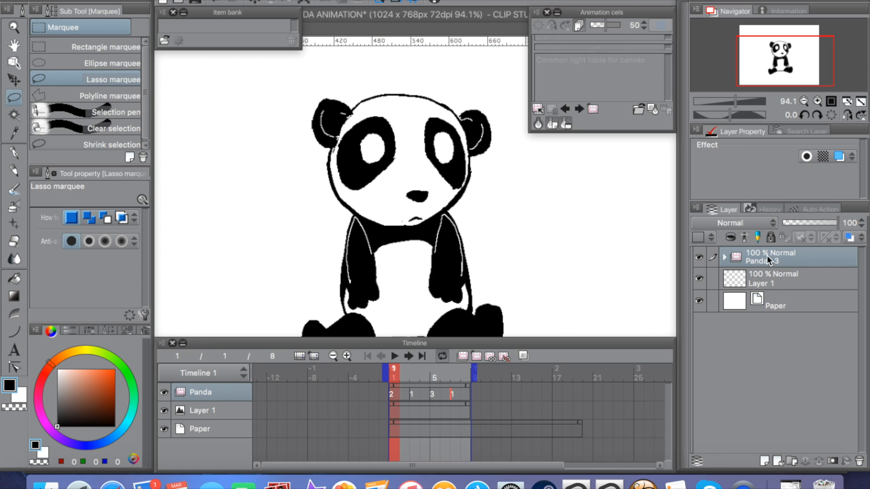
mouse_move(713, 371)
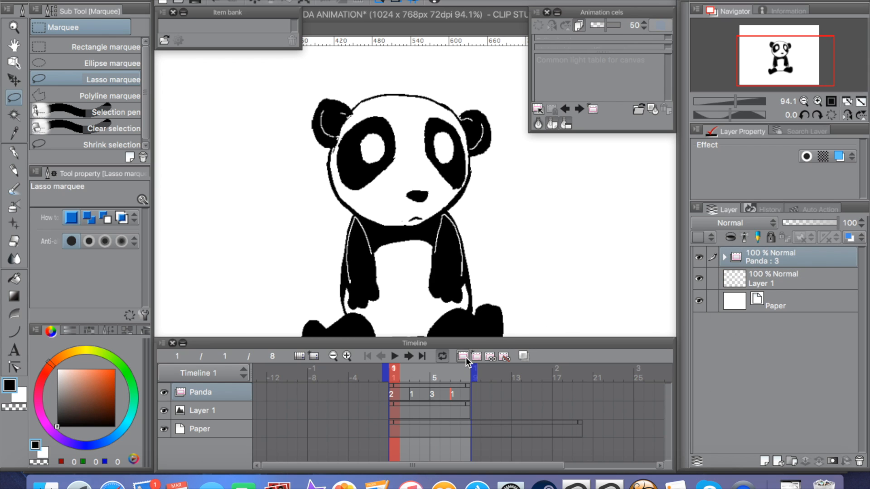
mouse_move(462, 356)
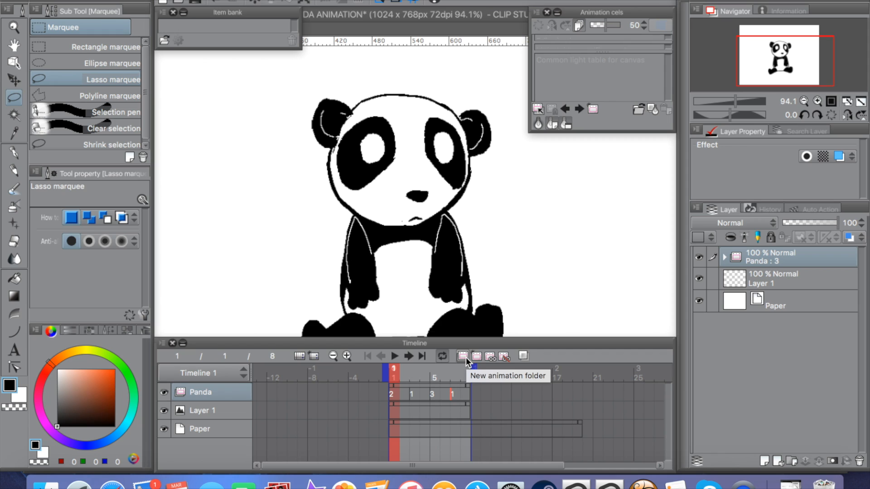
left_click(462, 356)
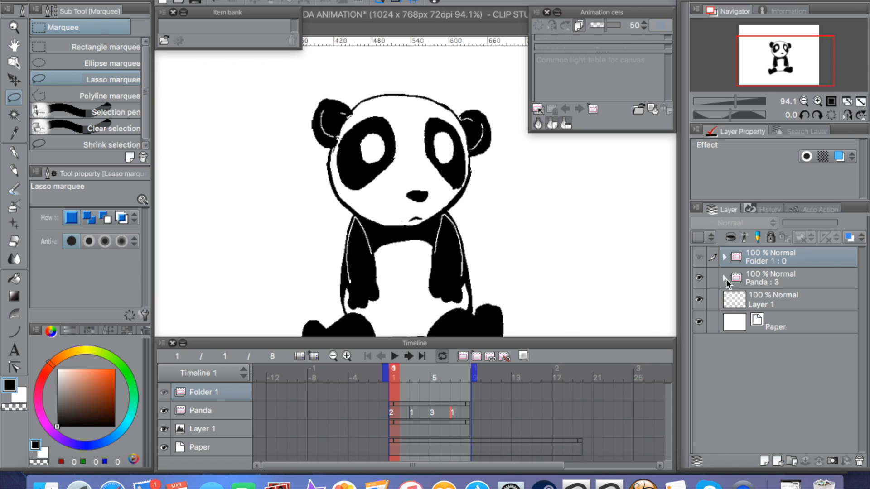
Step: Rename the new animation folder to 'Fly'
left_click(725, 257)
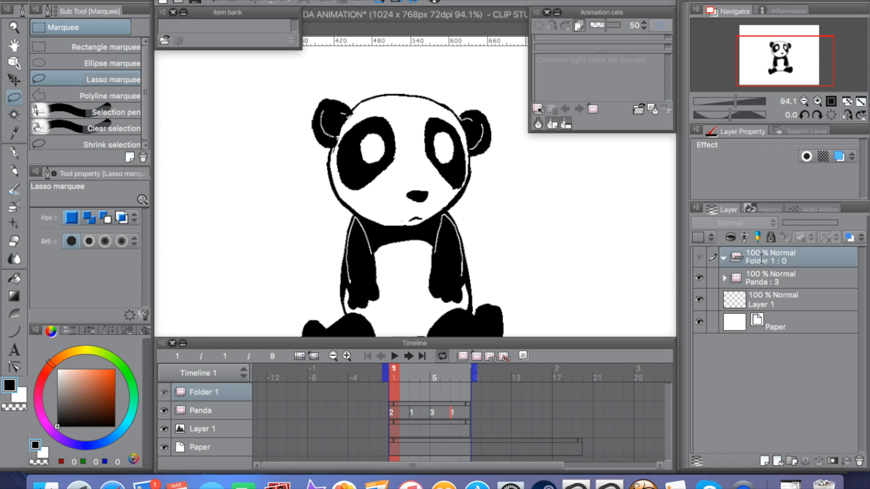
double_click(771, 257)
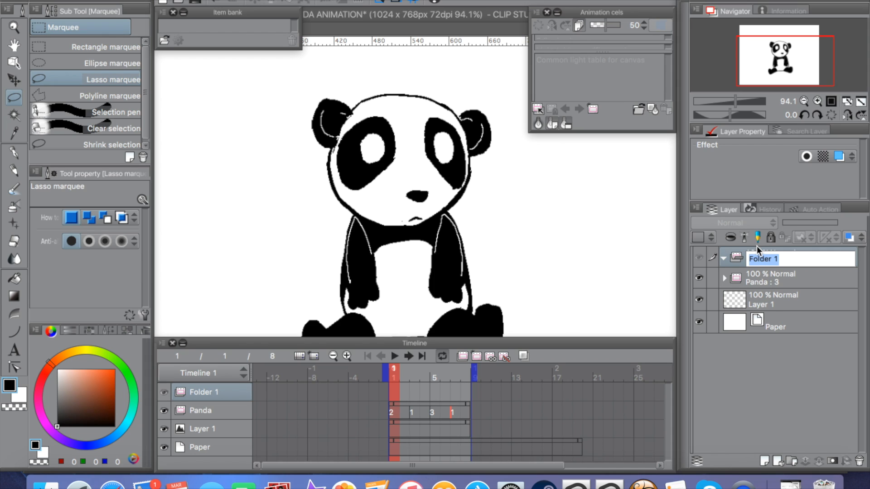
type("Fly")
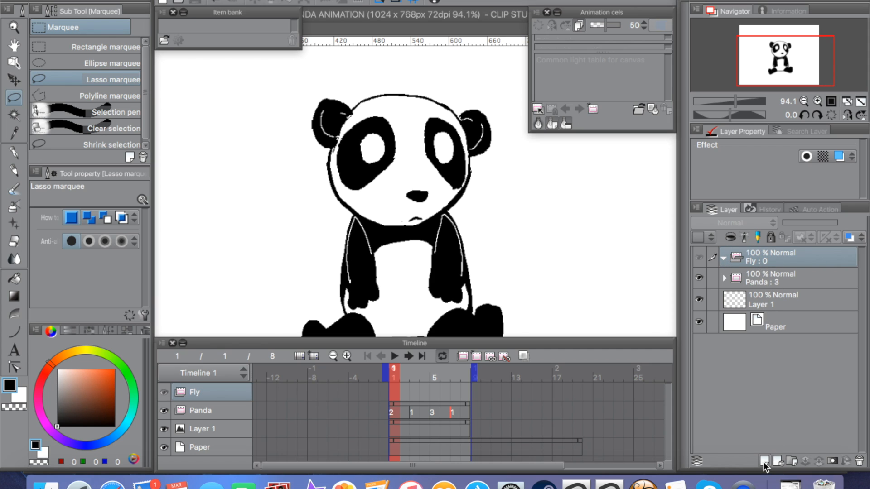
Step: Add cel 1 inside Fly and set the G-pen colour to pale yellow
left_click(765, 461)
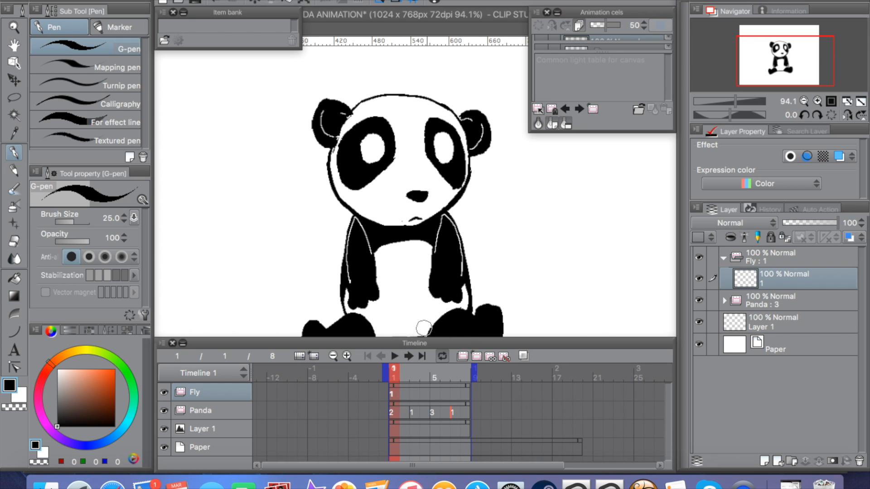
mouse_move(510, 170)
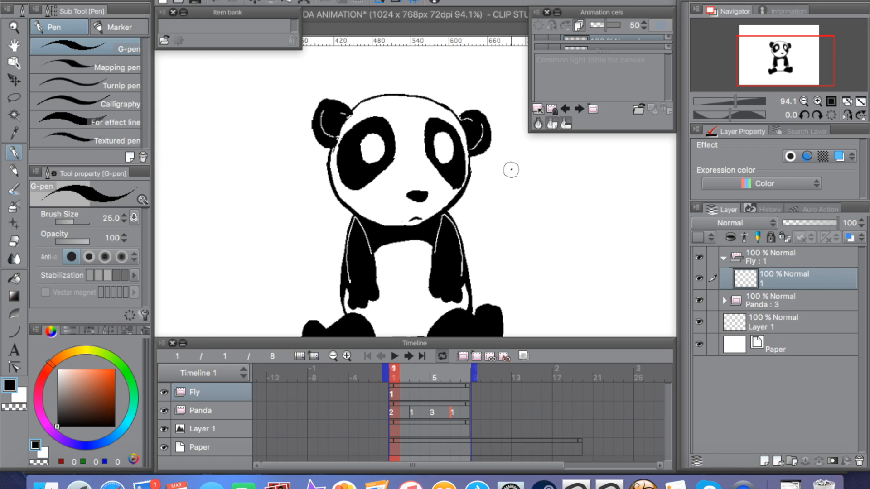
left_click(86, 354)
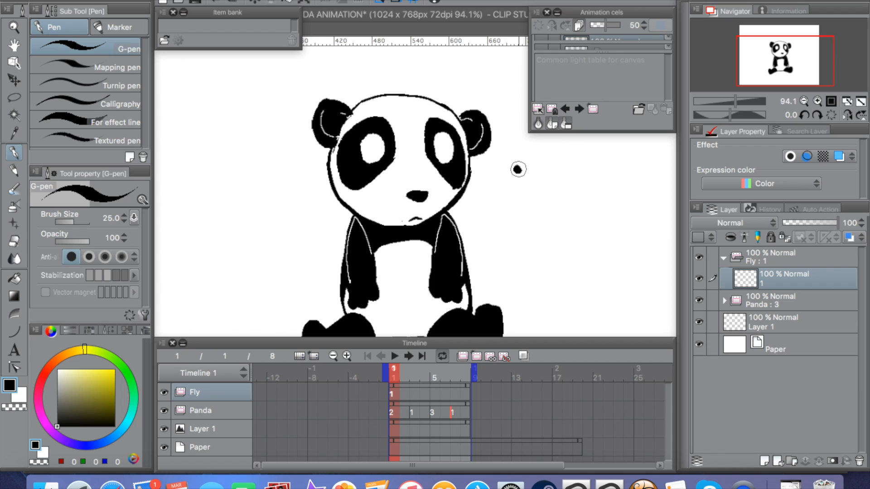
left_click(86, 379)
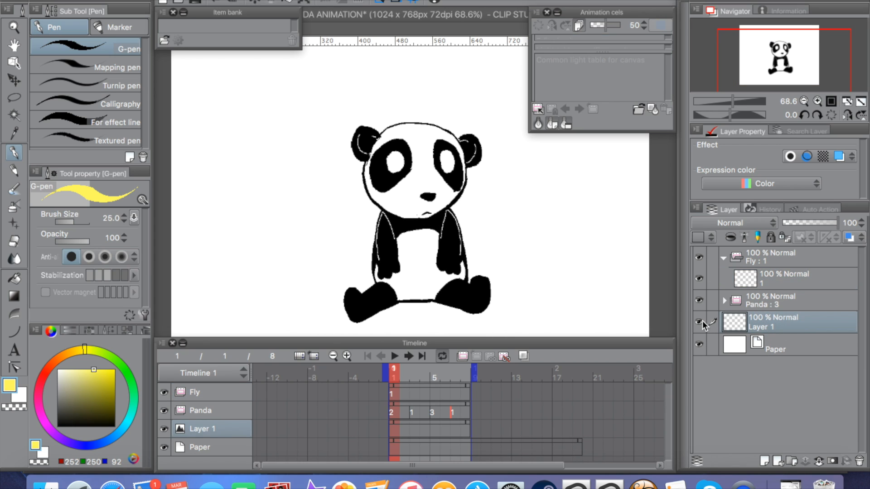
mouse_move(700, 326)
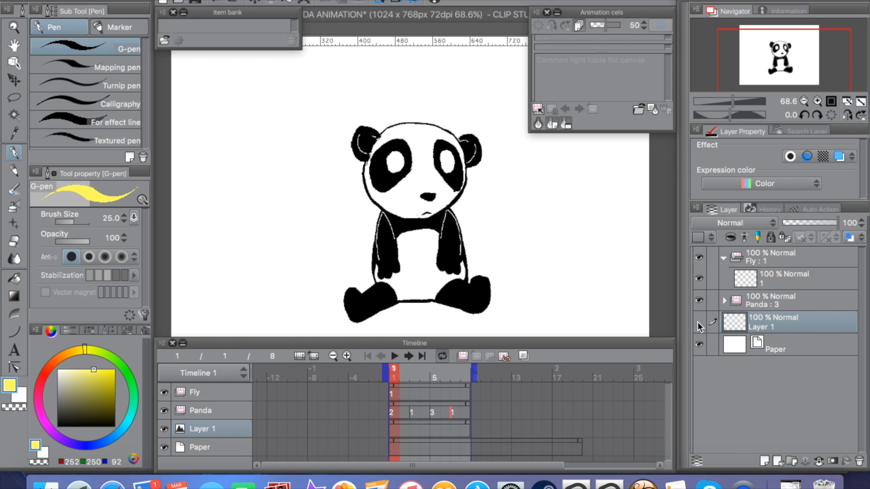
Step: Paint a night-gradient BG with grassy hill, colour the panda, and draw eight firefly cels
double_click(766, 327)
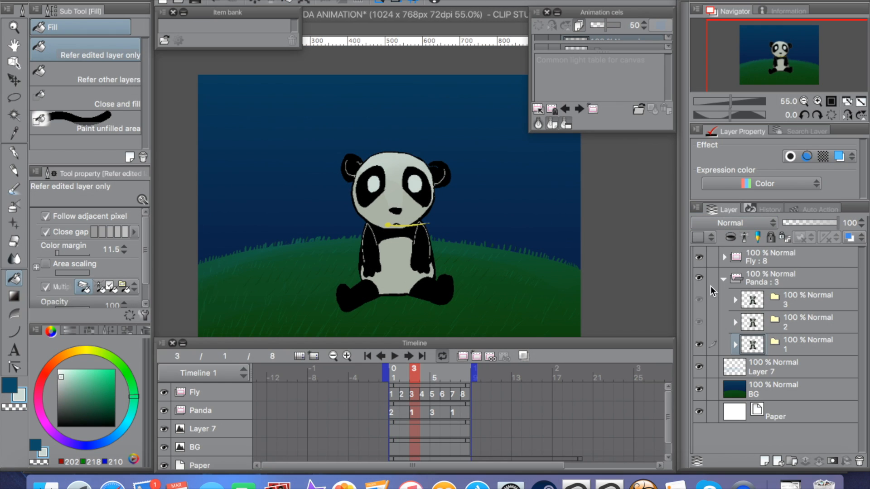
mouse_move(719, 282)
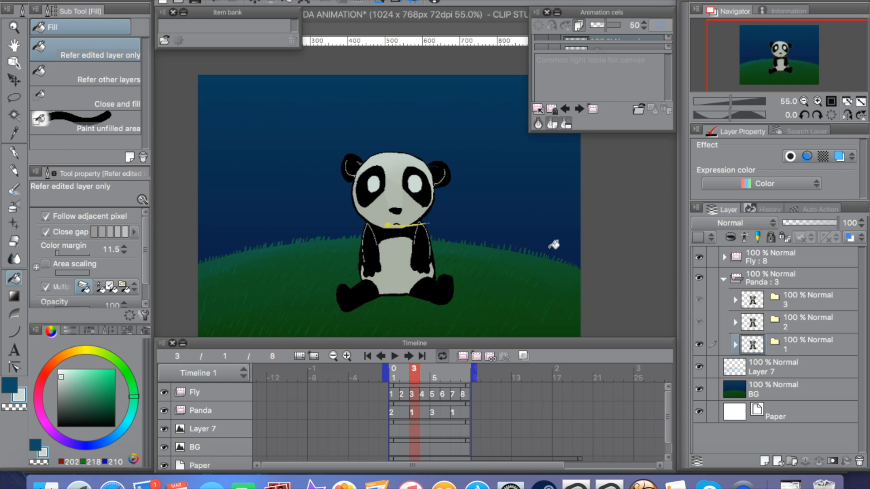
mouse_move(445, 322)
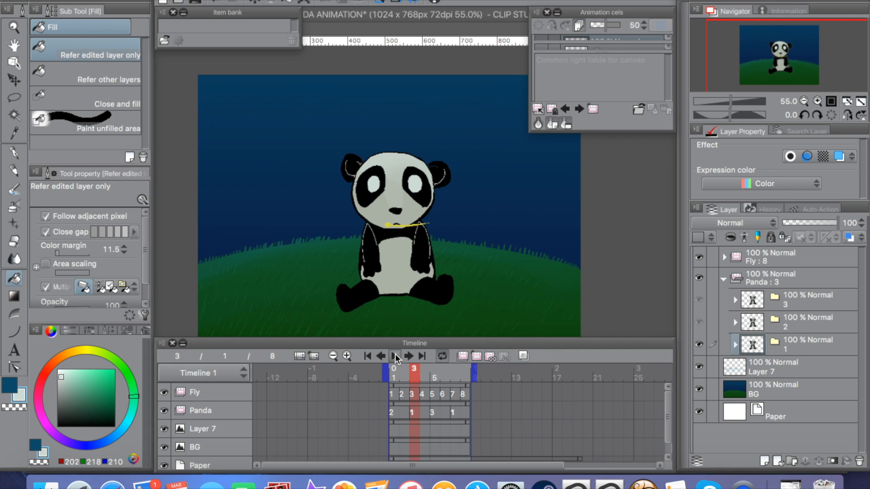
Step: Play the eight-frame firefly animation and step between frames 1 and 2
left_click(395, 356)
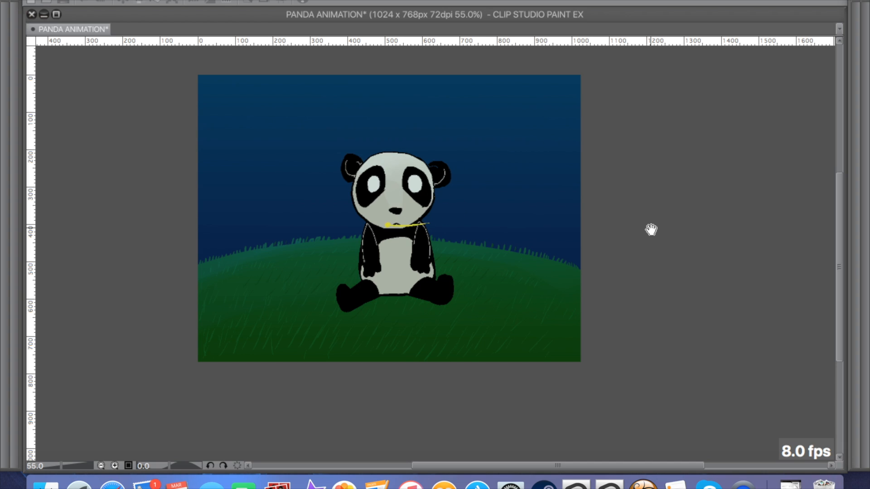
mouse_move(640, 225)
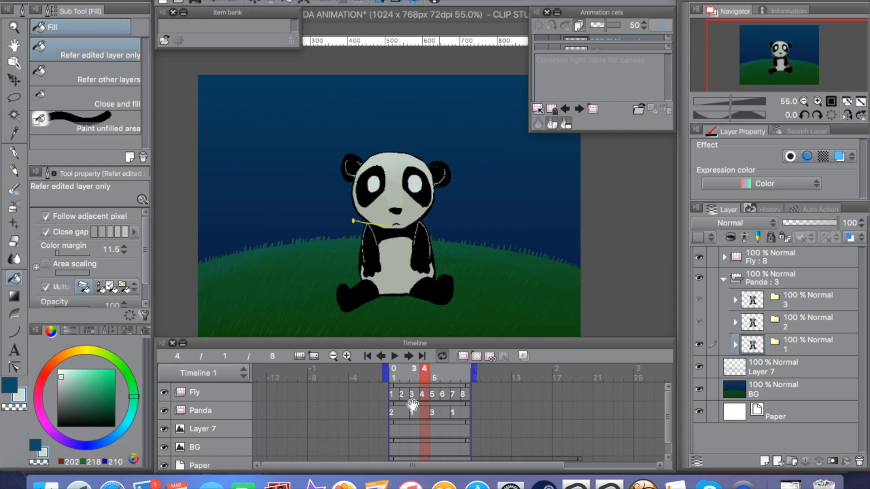
left_click(403, 368)
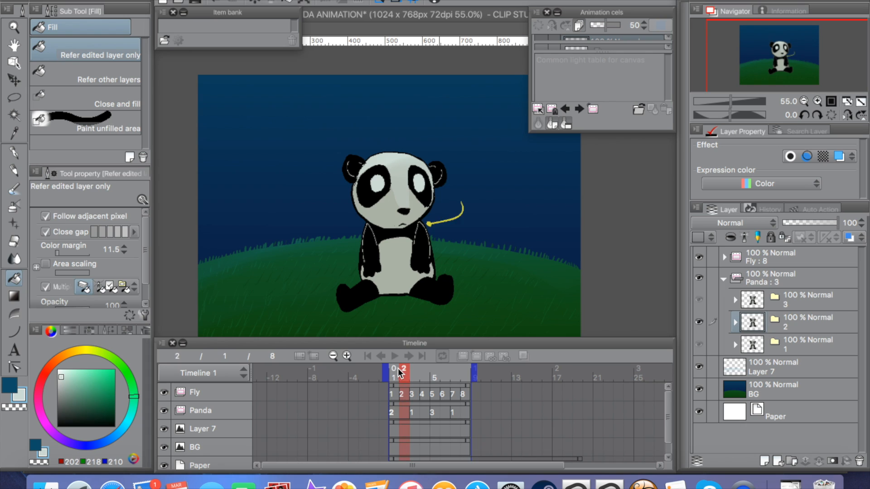
left_click(413, 369)
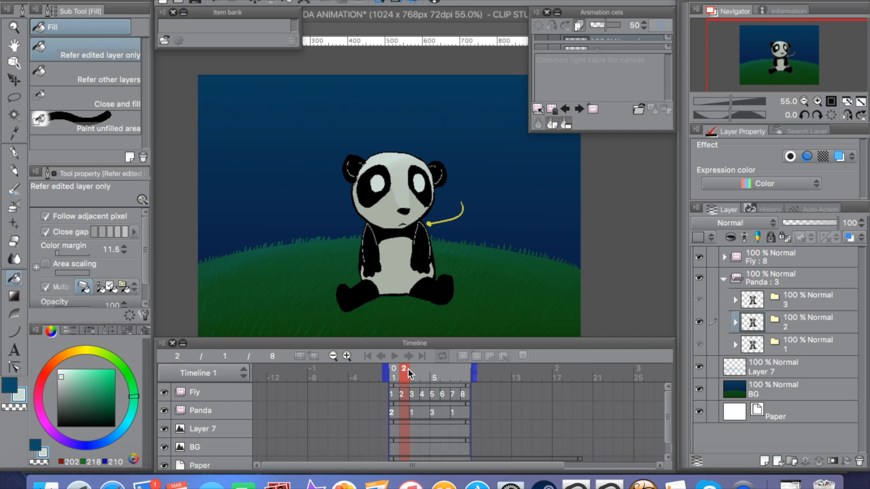
left_click(394, 369)
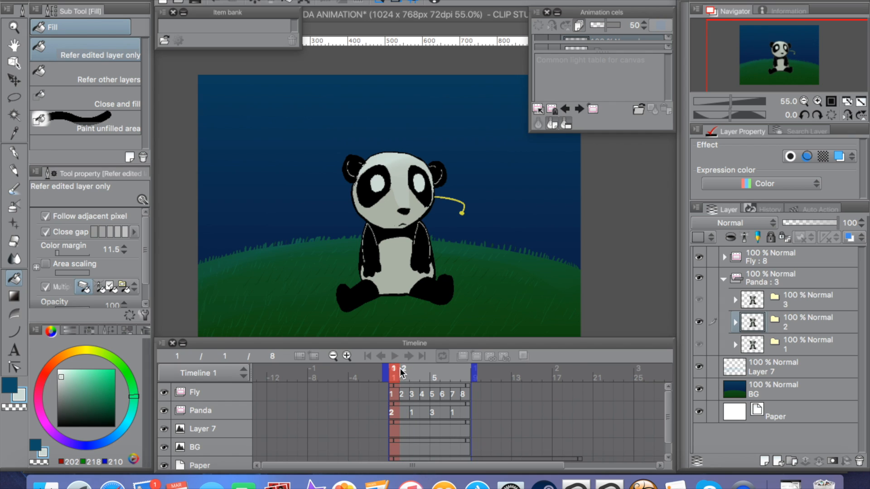
left_click(413, 369)
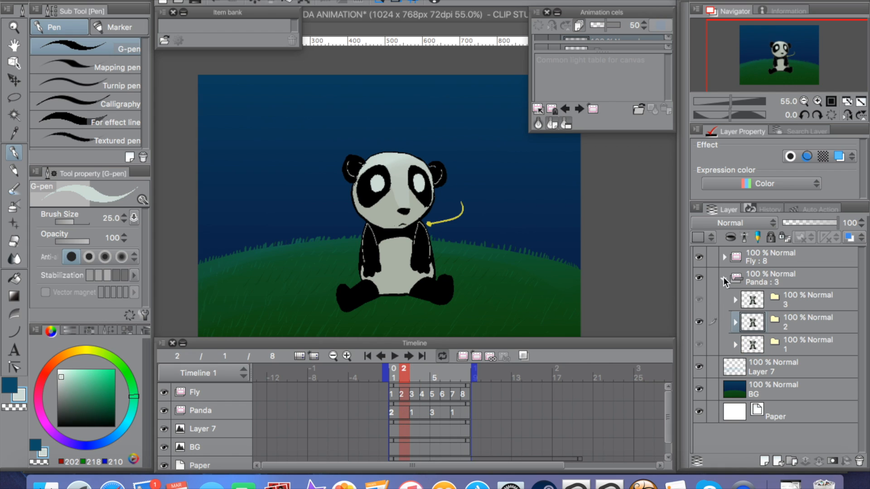
Step: Collapse Panda, put the new folder's cel at frame 1, and rename it 'Eyes'
left_click(725, 275)
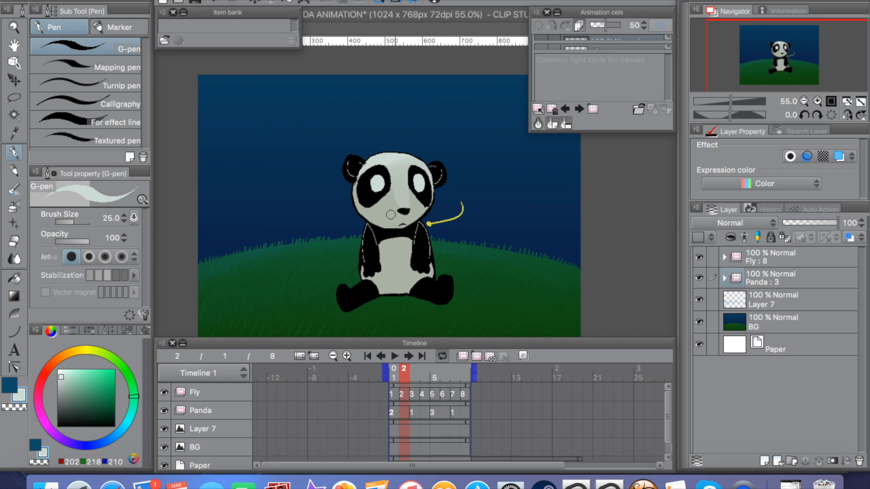
mouse_move(564, 197)
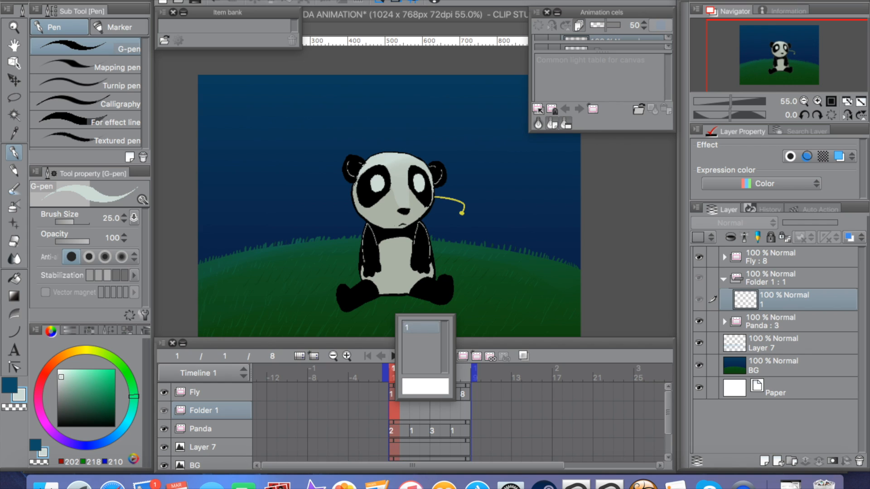
left_click(772, 278)
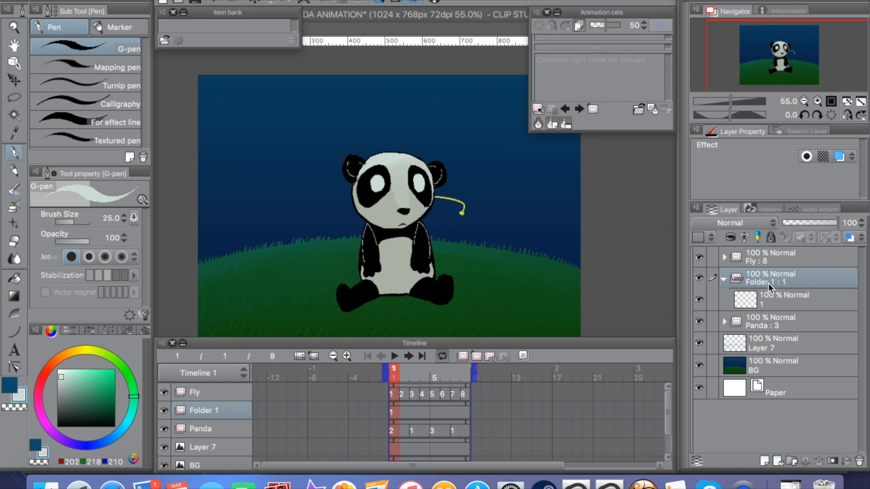
double_click(771, 282)
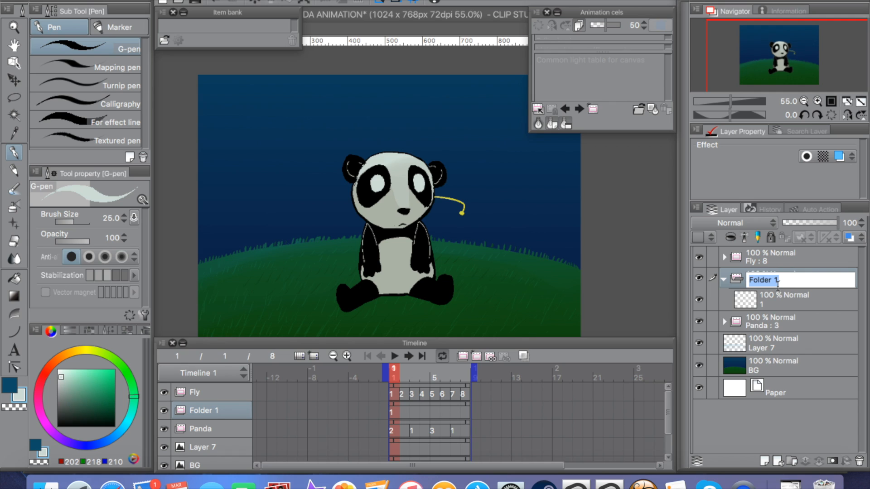
type("Eyes")
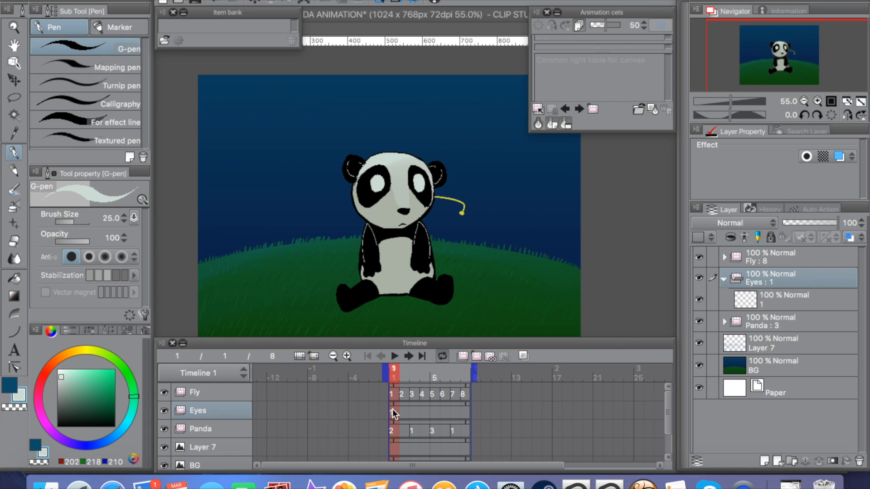
Step: Add eye cels to Eyes, draw pupils on them, and assign cels 1–6
left_click(465, 369)
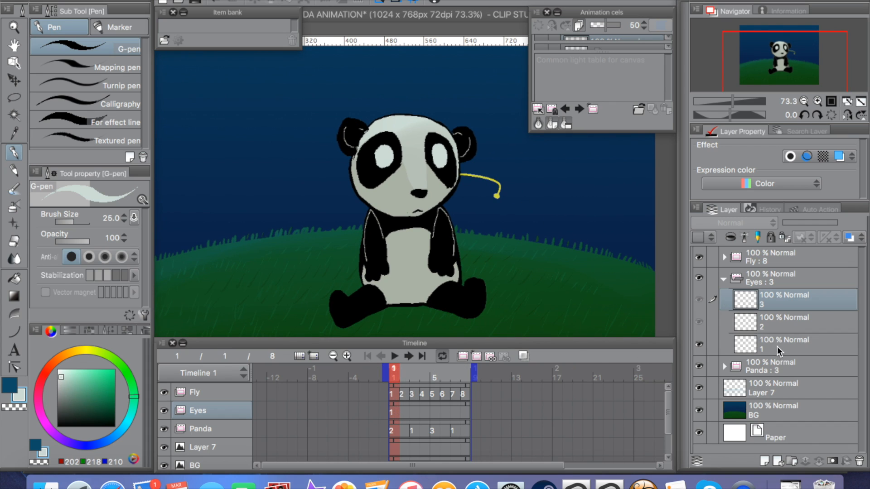
left_click(788, 344)
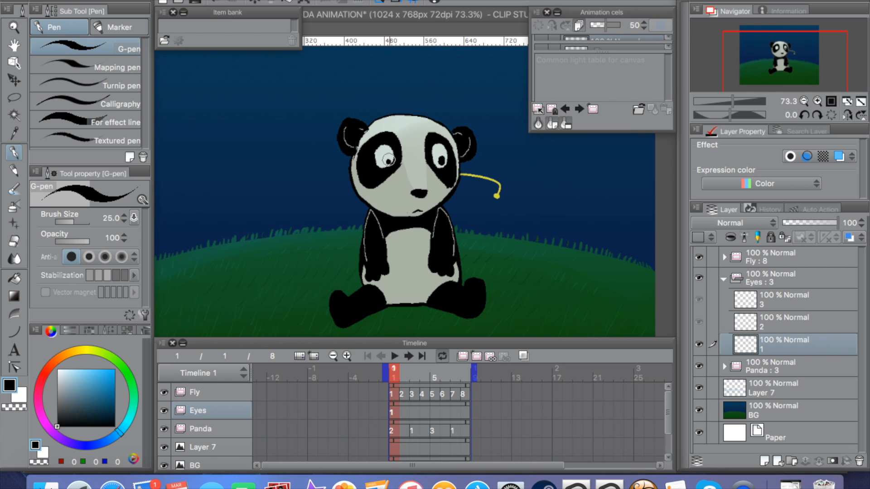
left_click(403, 369)
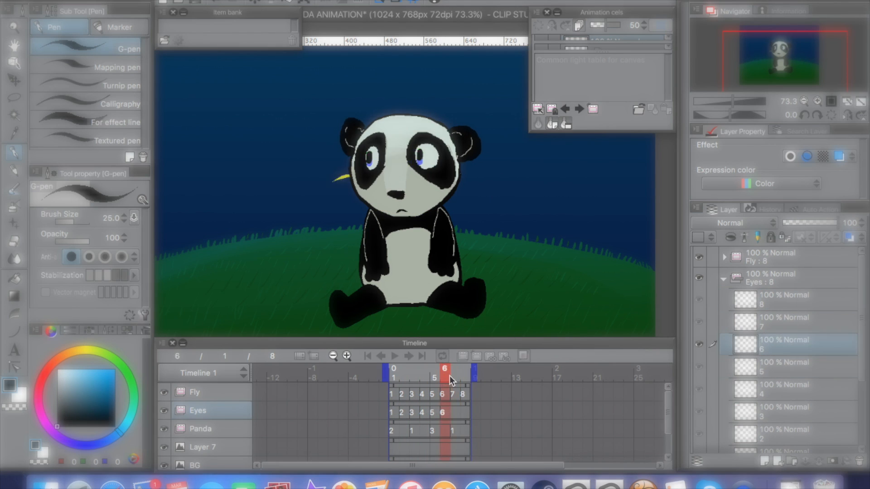
Step: Fill frames 7–8 with eye cels and preview frames 1, 5 and 4
left_click(395, 356)
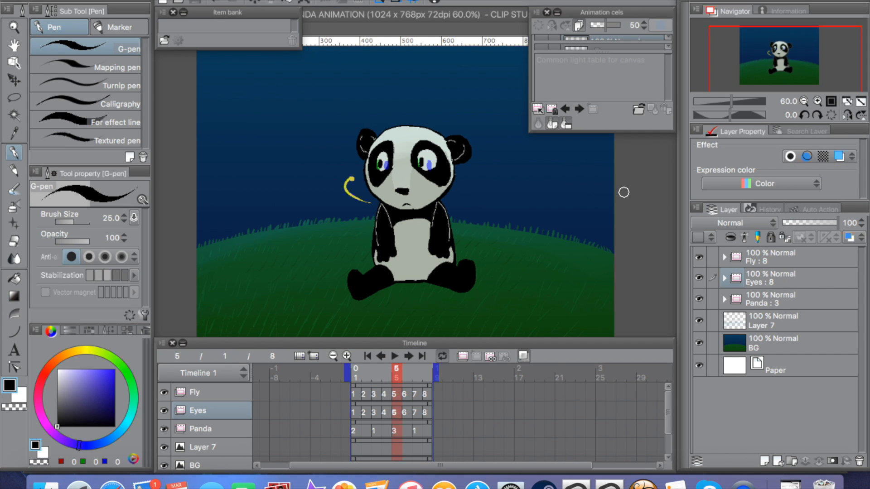
left_click(381, 368)
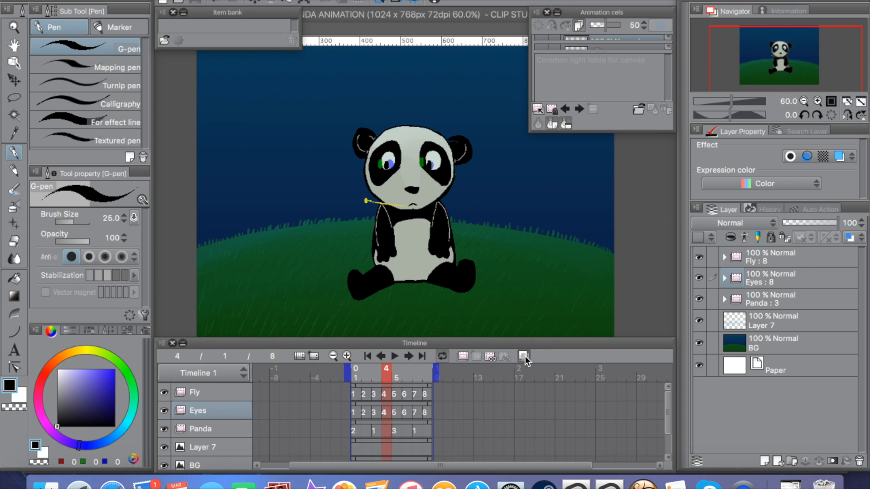
left_click(355, 369)
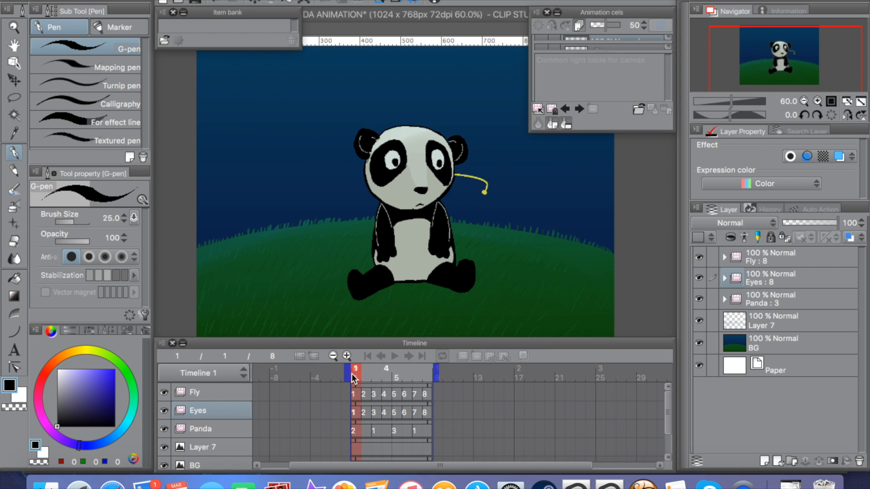
left_click(377, 369)
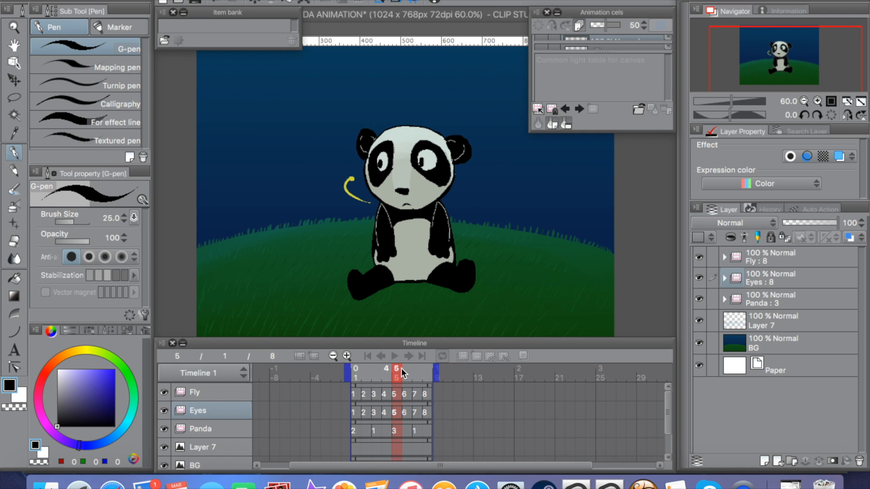
left_click(386, 368)
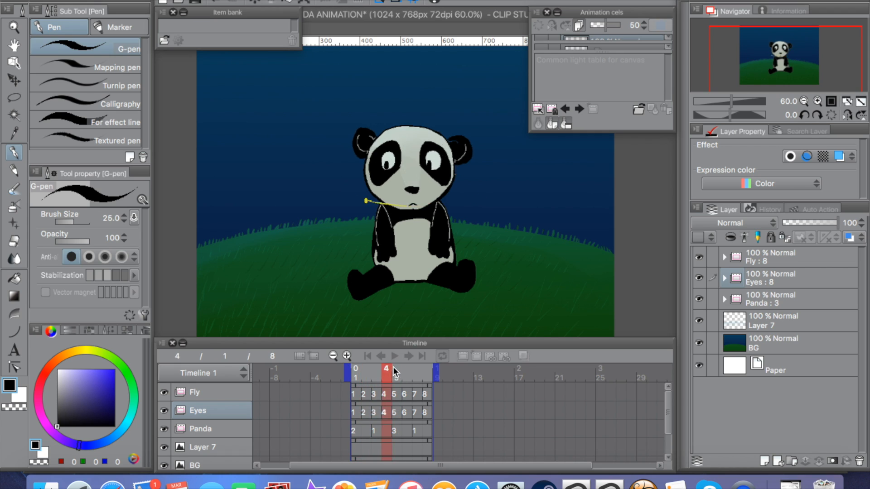
Step: Paint yellow watercolor firefly glow onto the panda across the Fly frames
left_click(428, 369)
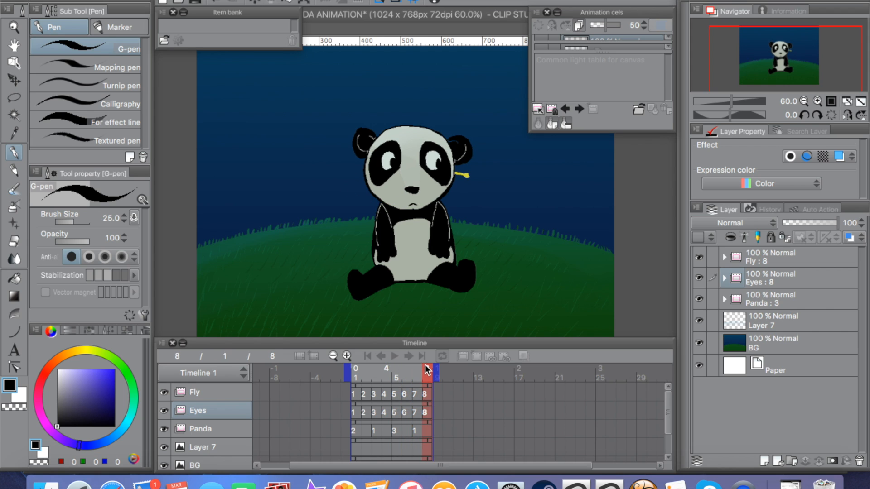
left_click(355, 369)
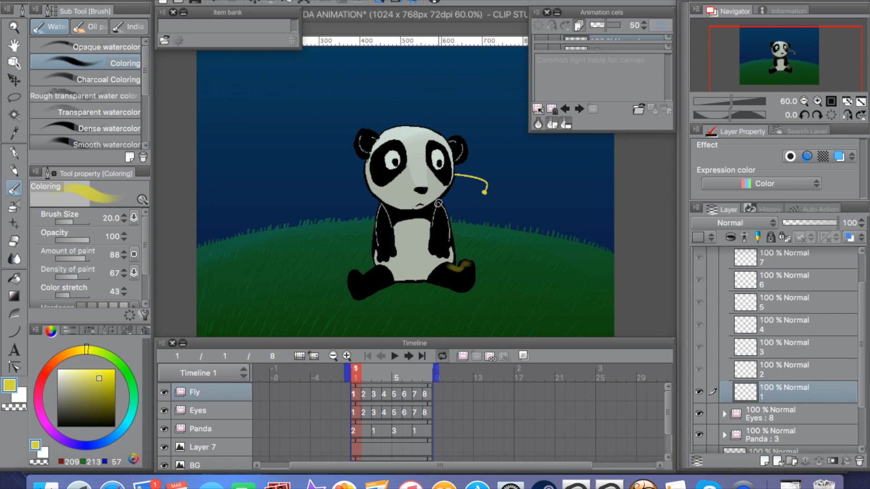
left_click(408, 356)
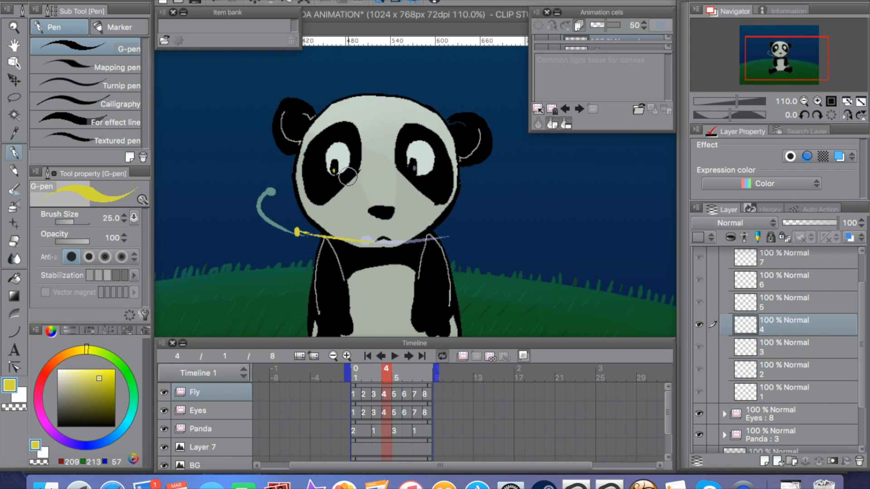
left_click(408, 356)
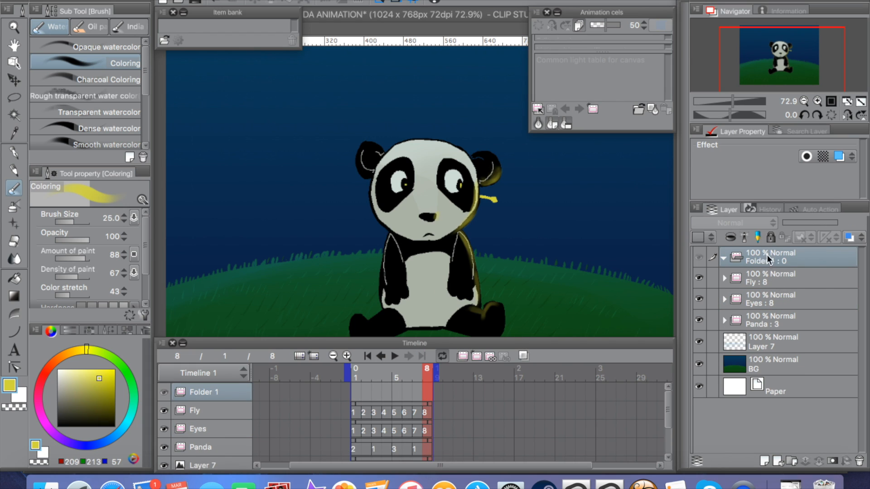
Step: Rename the top folder 'Add' and preview the glow at frames 3, 6 and 7
double_click(771, 257)
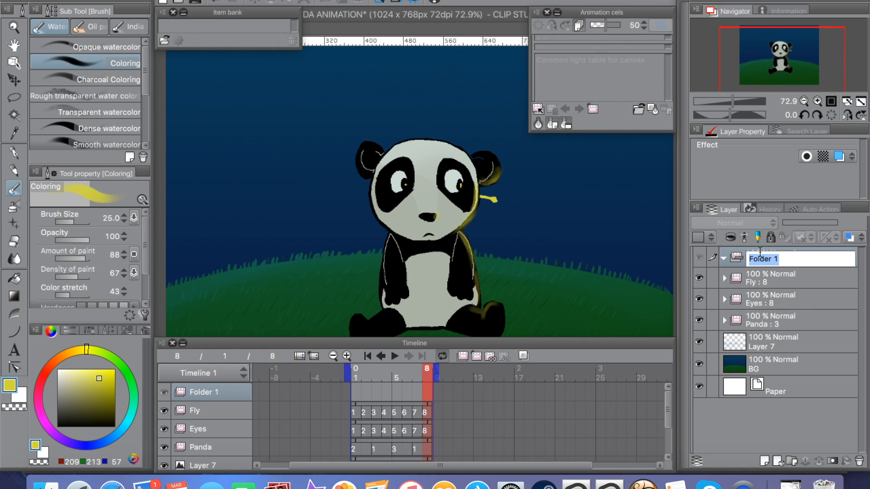
type("Add")
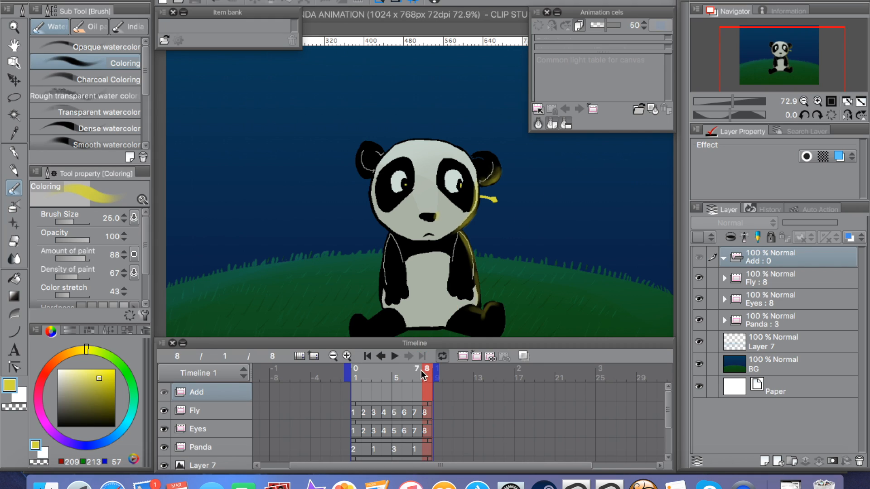
left_click(377, 369)
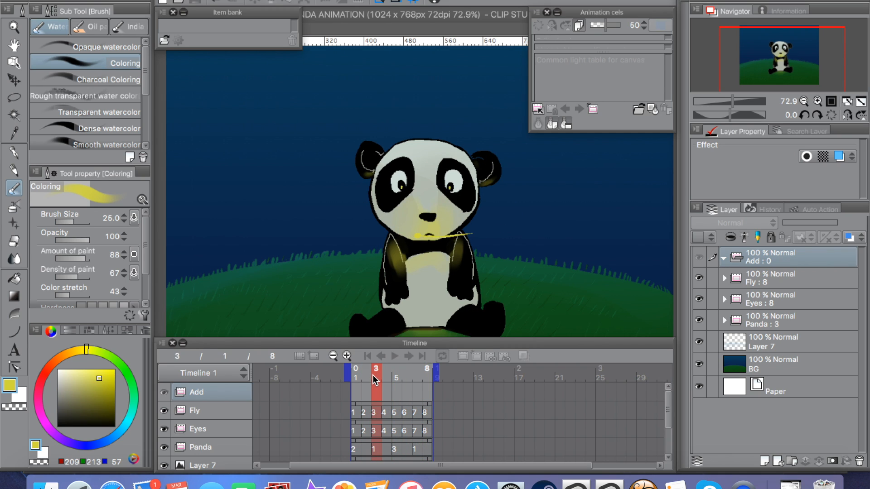
left_click(406, 369)
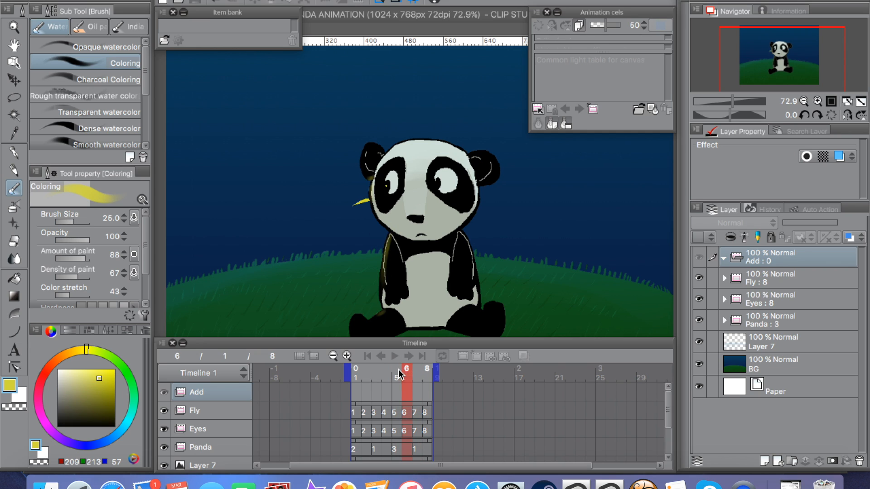
left_click(410, 356)
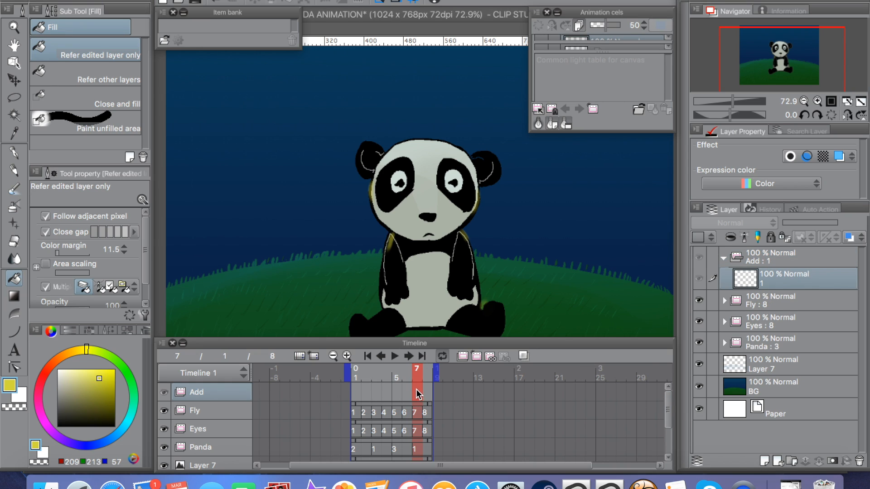
Step: Place the Add cel at frame 7, fill the eyes black, and compare frames 7 and 8
left_click(417, 394)
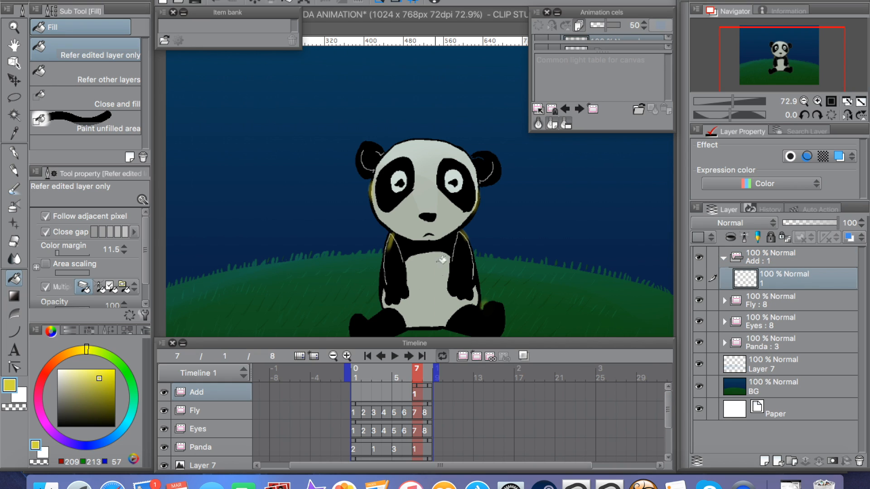
left_click(399, 181)
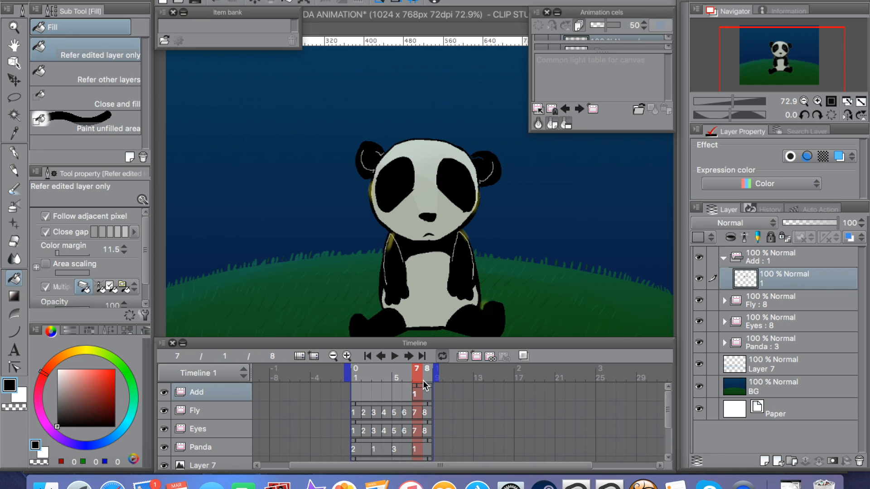
left_click(427, 373)
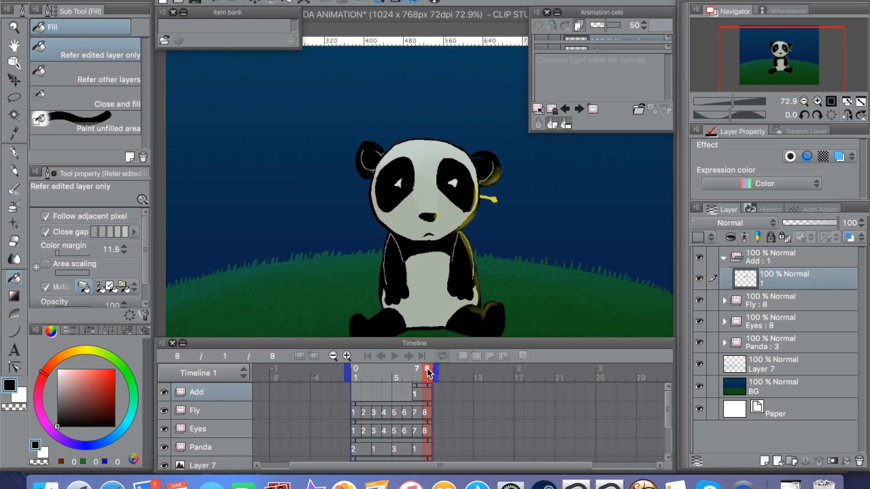
left_click(426, 369)
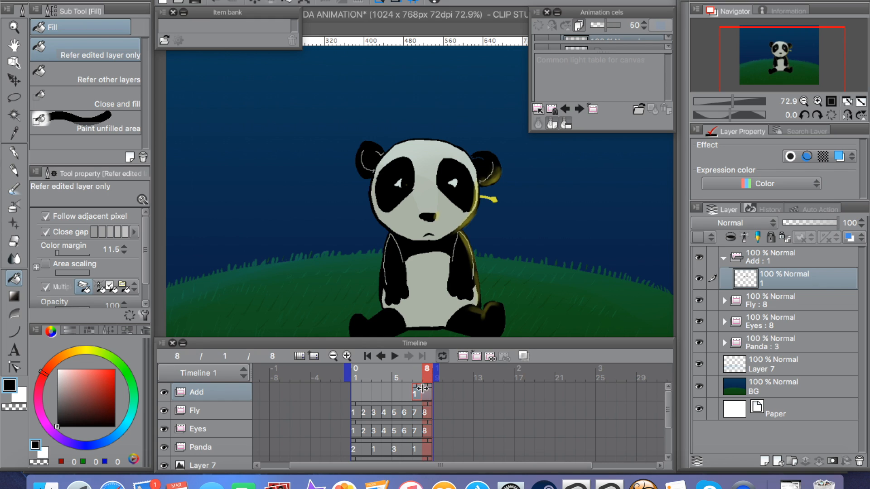
left_click(381, 356)
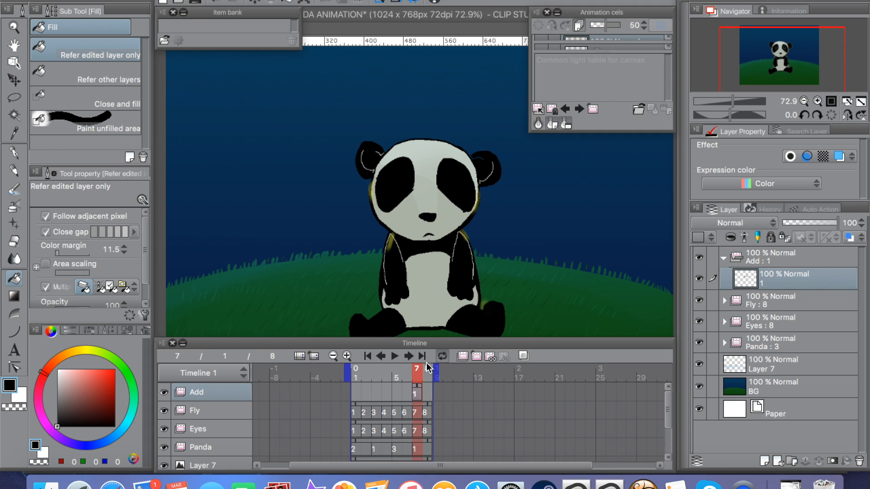
Step: Draw thin closed-eye lines on the Add cel at frame 7 with the Mapping pen
left_click(14, 151)
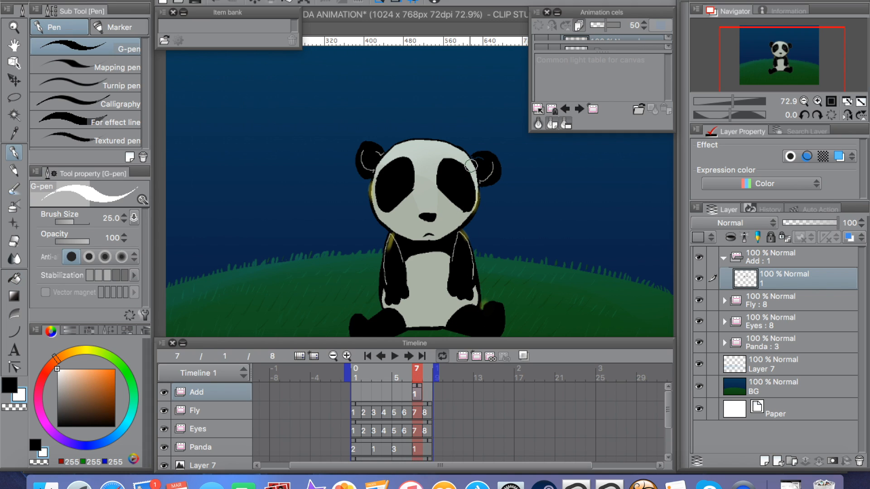
mouse_move(453, 180)
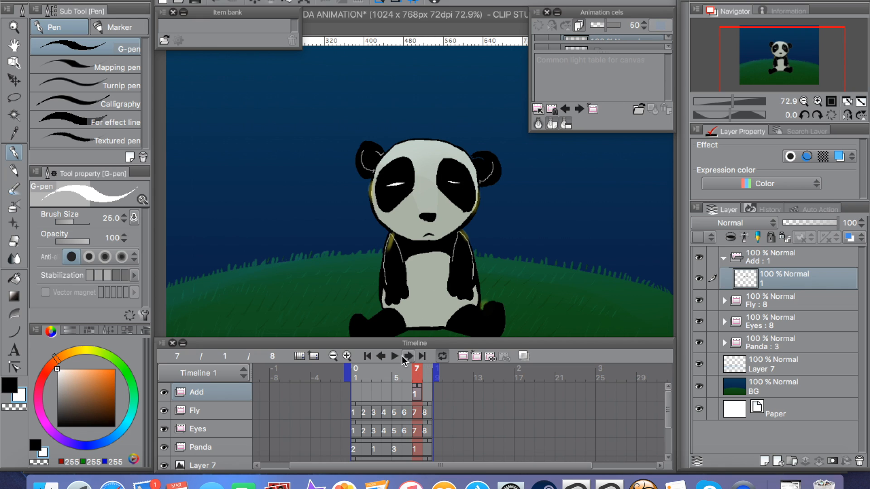
left_click(394, 357)
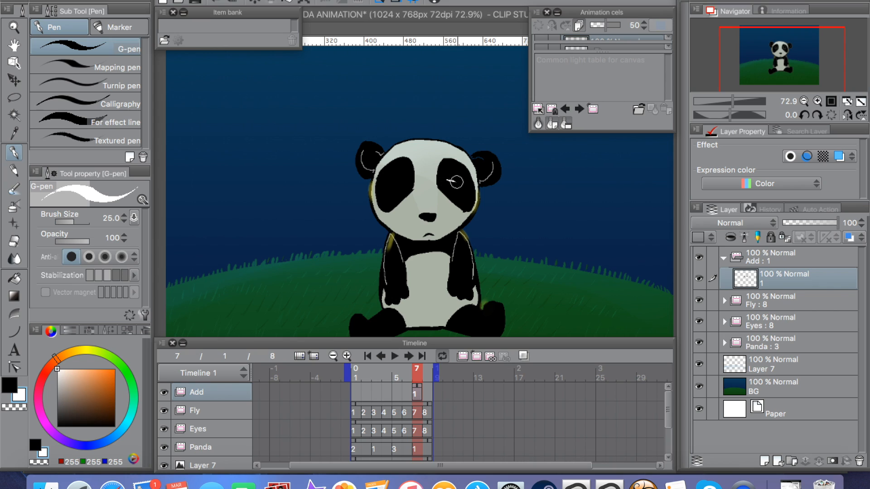
left_click(111, 67)
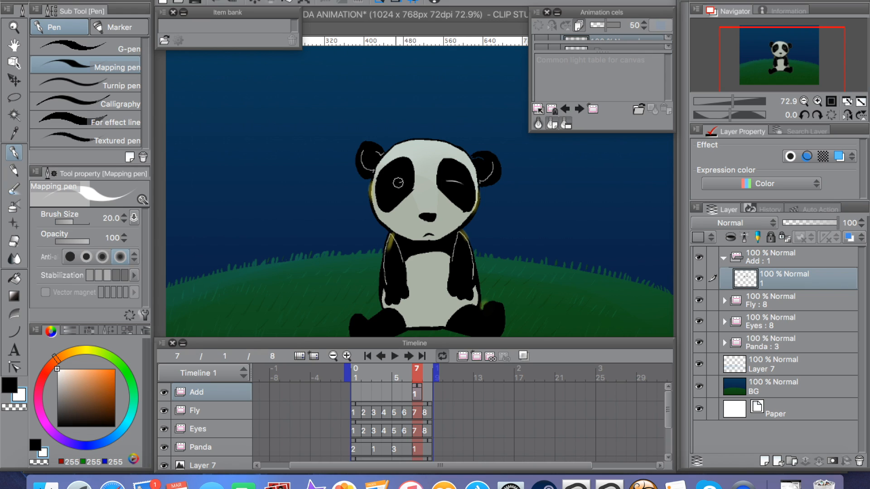
left_click(394, 357)
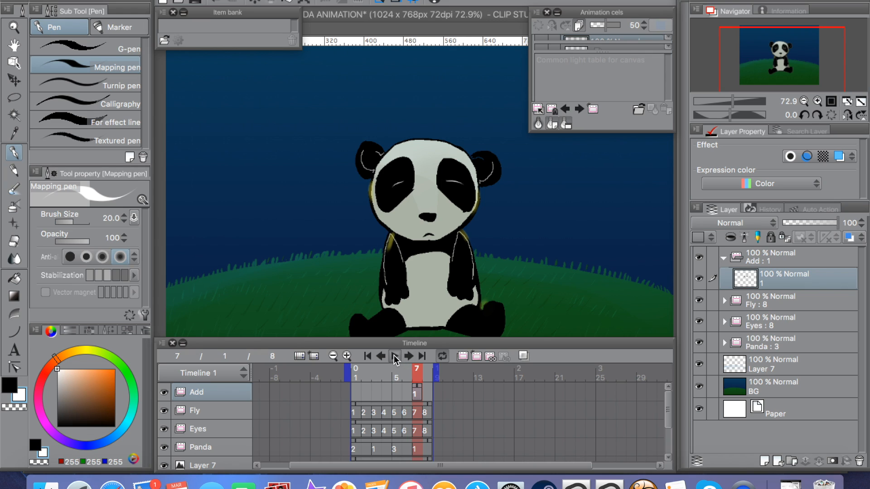
Step: Play the animation to preview the blink, then return to frame 7 and its neighbouring frame
left_click(394, 356)
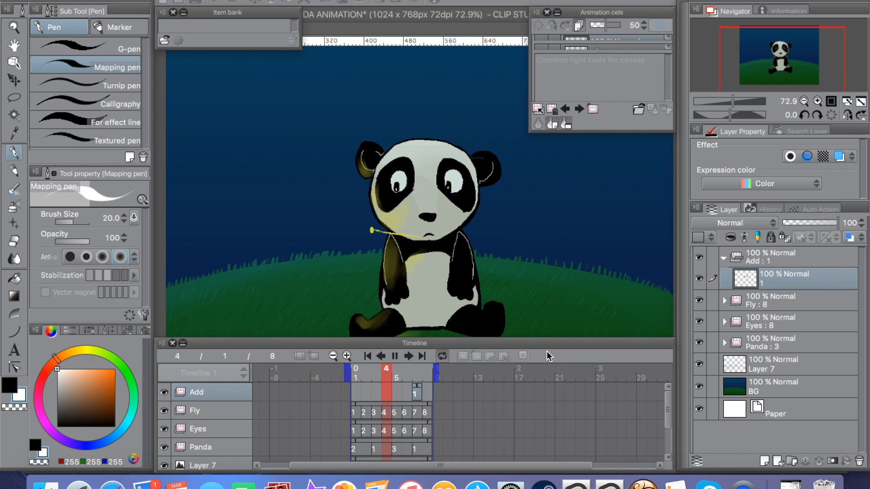
mouse_move(556, 363)
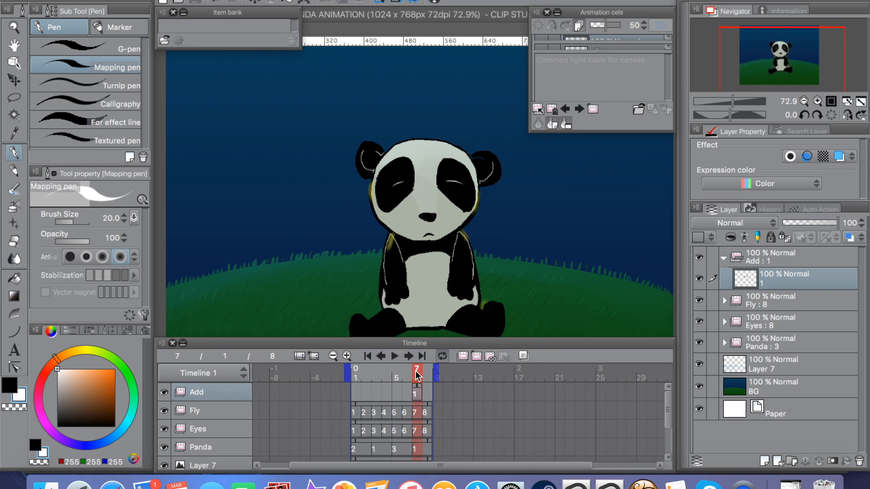
left_click(407, 369)
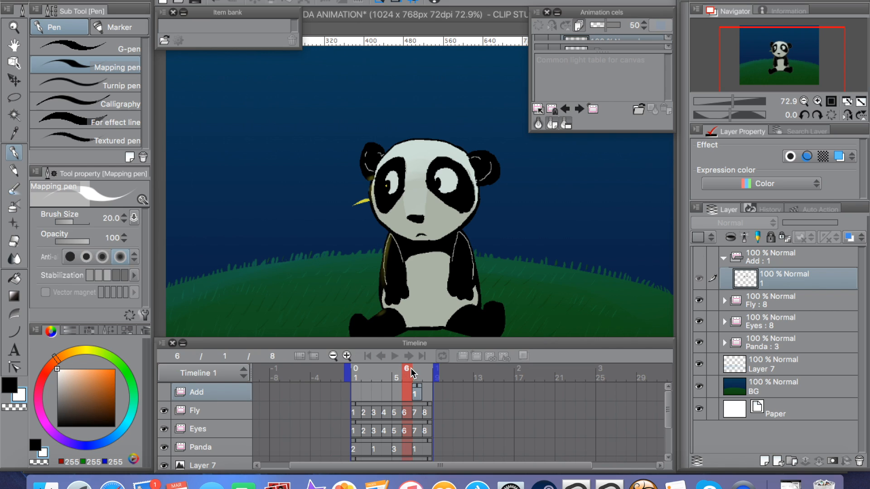
left_click(409, 356)
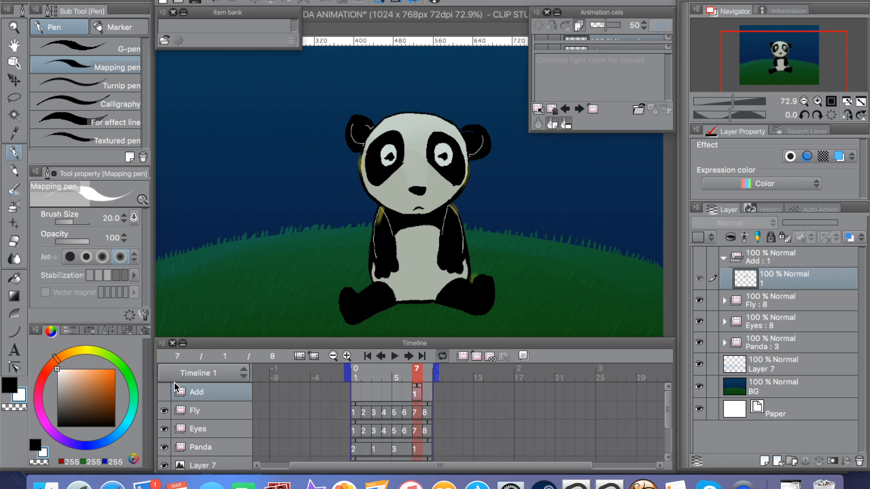
mouse_move(166, 396)
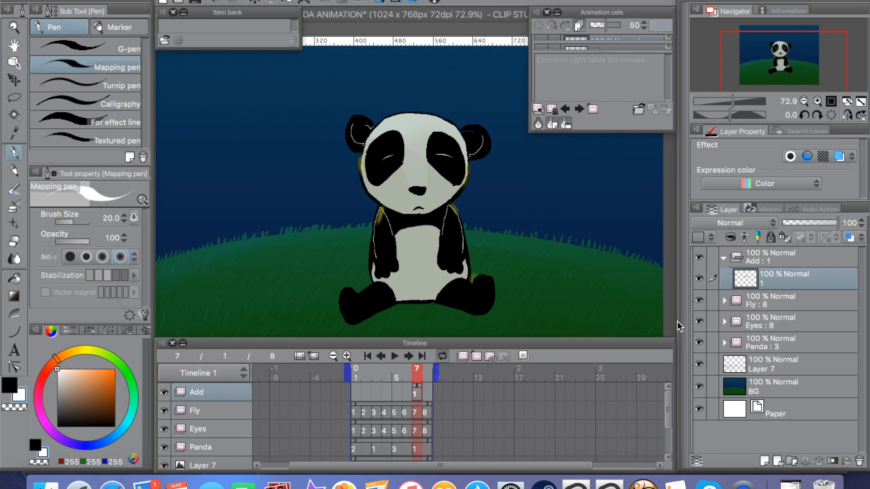
mouse_move(664, 303)
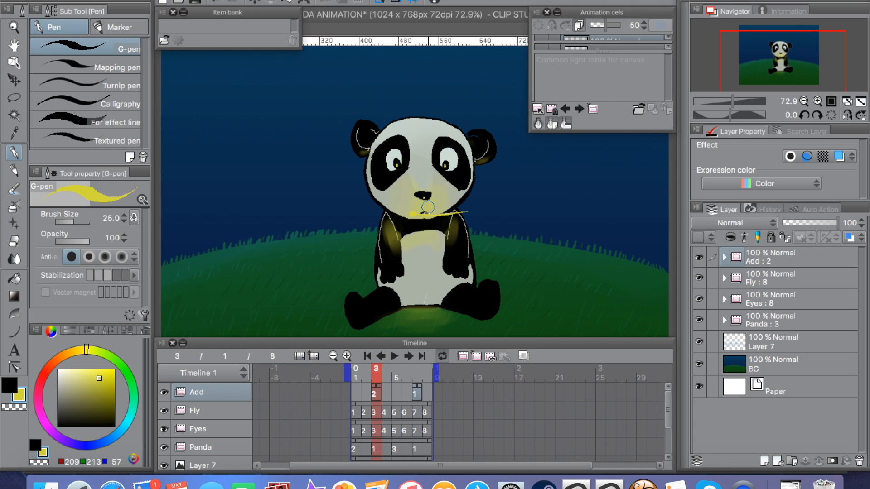
Step: Advance to the next frame and select the Panda, then the Fly, animation folder
left_click(387, 370)
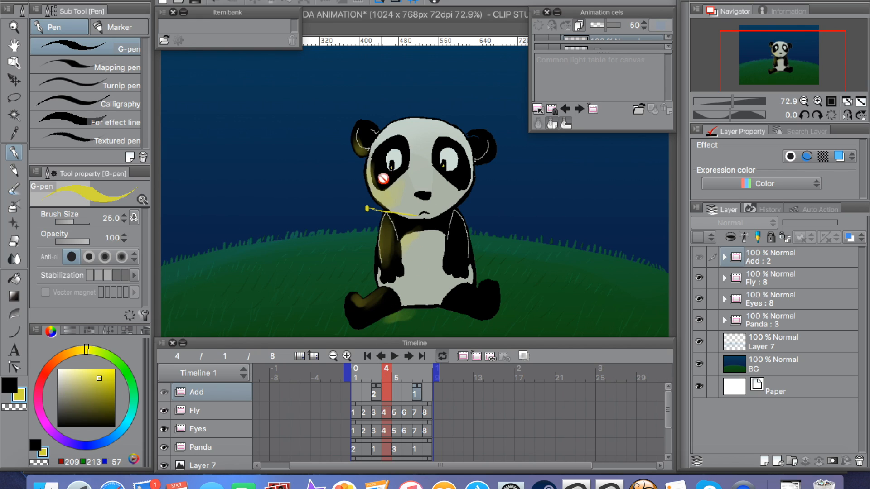
mouse_move(534, 248)
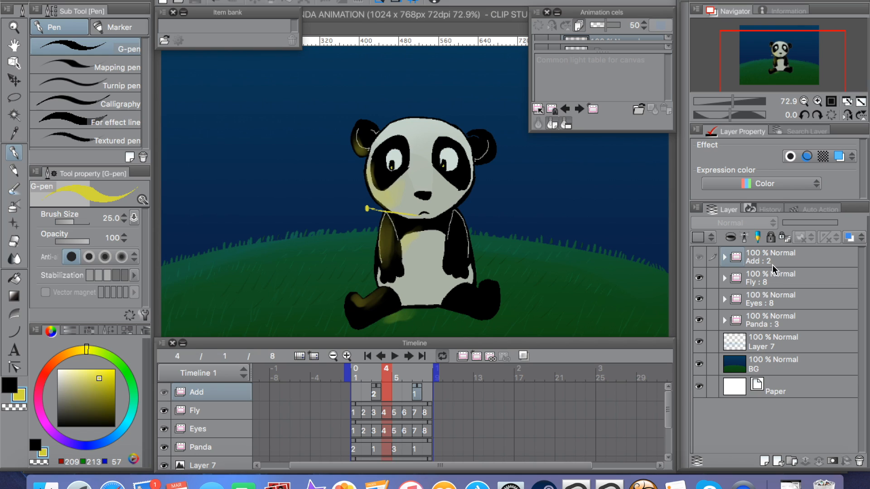
left_click(771, 321)
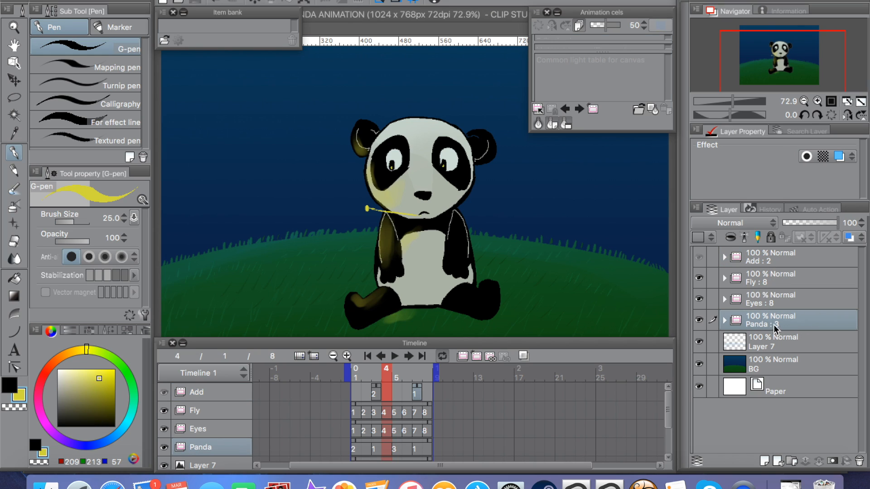
left_click(772, 299)
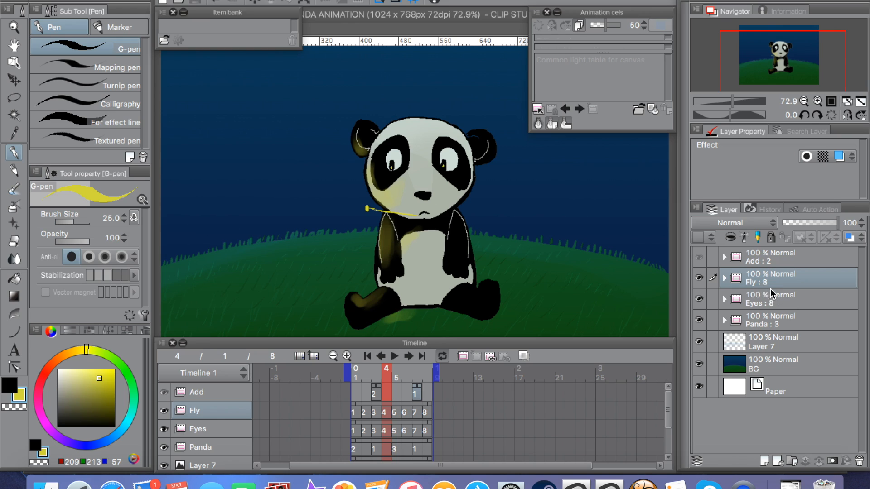
mouse_move(753, 273)
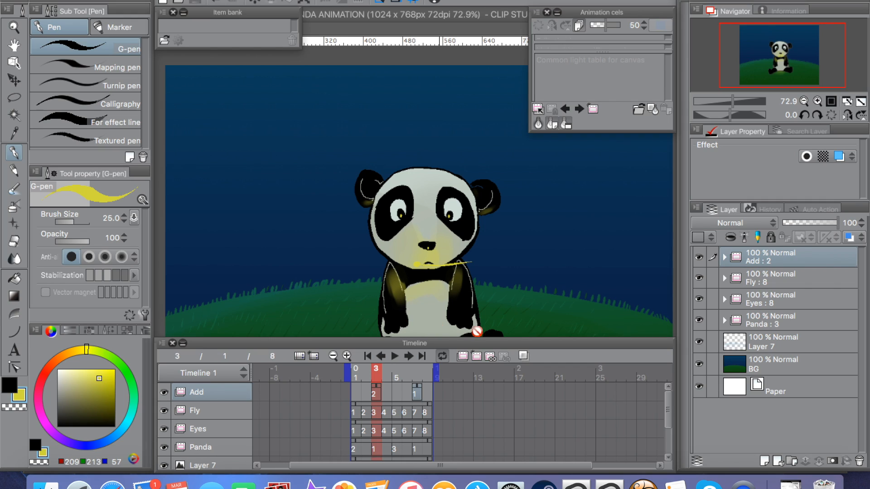
scroll("down", 3)
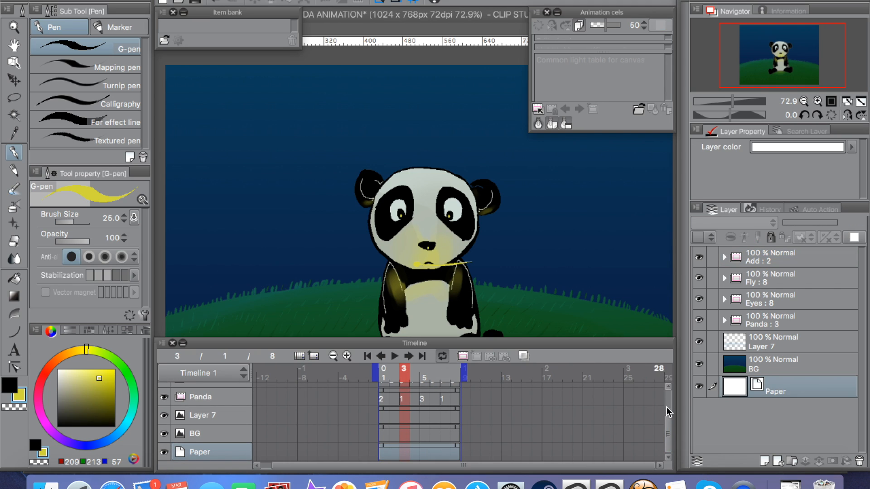
scroll("down", 3)
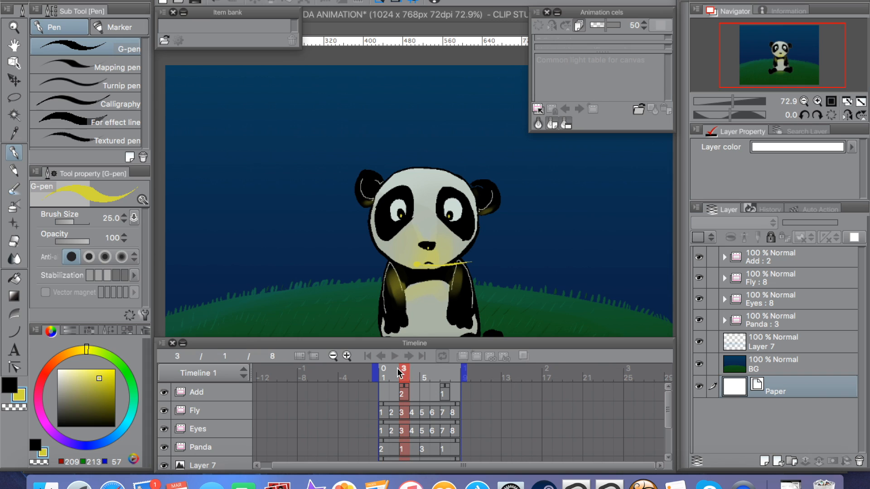
left_click(455, 370)
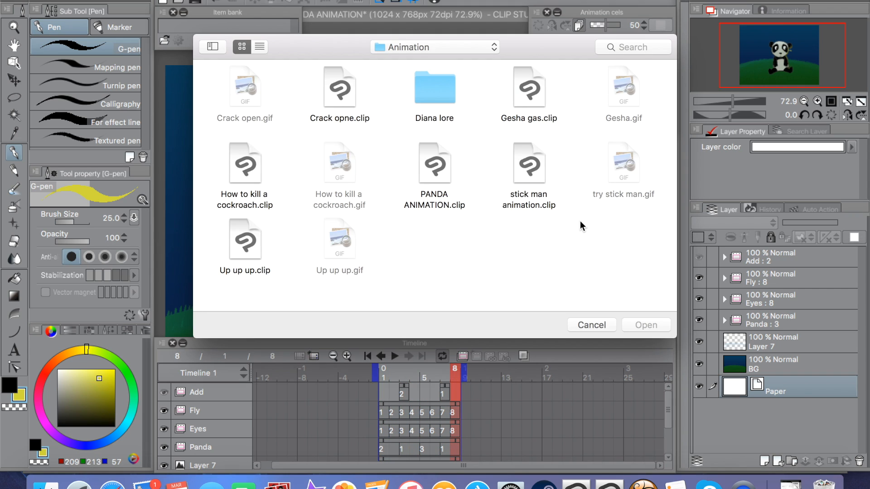
Step: Open Gesha gas.clip from the Animation folder
left_click(529, 86)
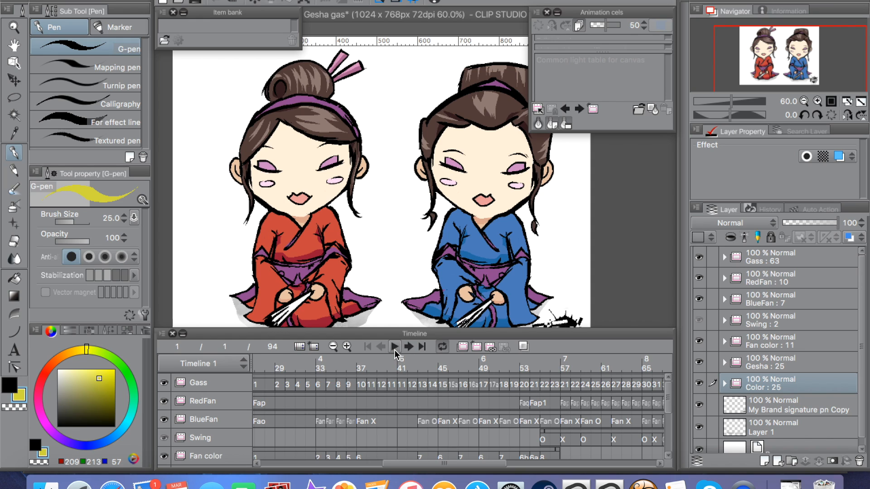
left_click(395, 347)
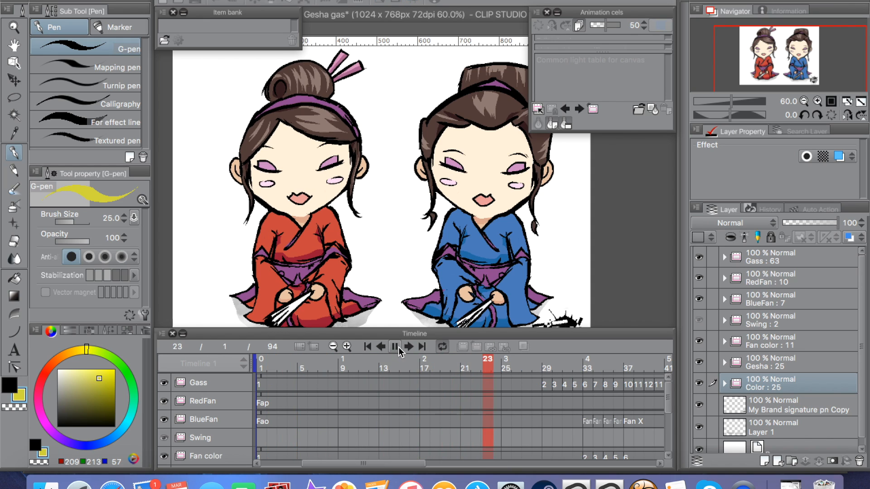
left_click(396, 346)
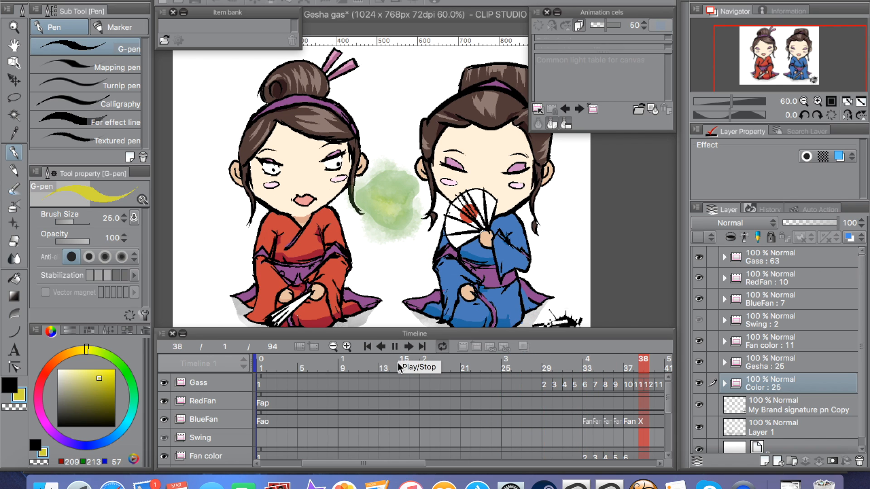
left_click(395, 346)
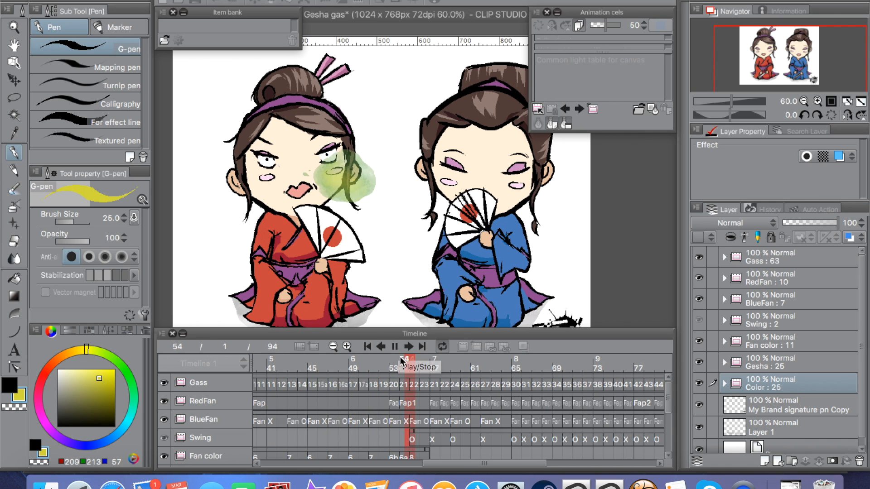
left_click(395, 346)
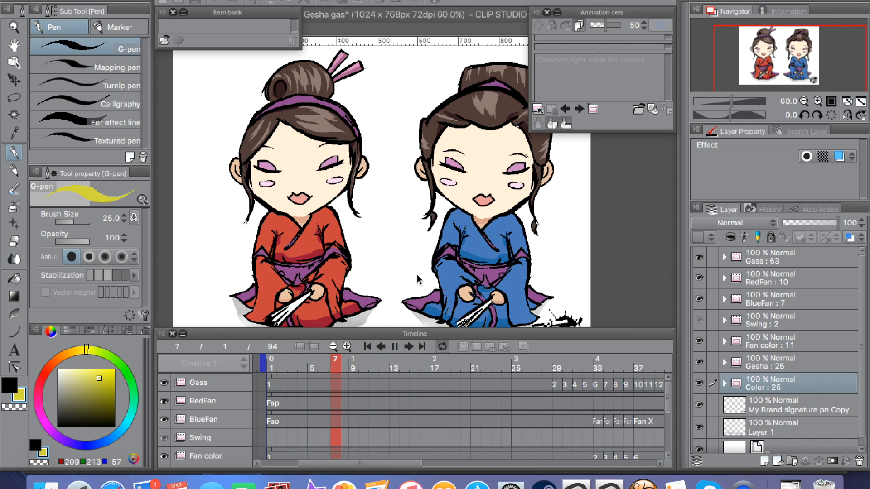
left_click(395, 346)
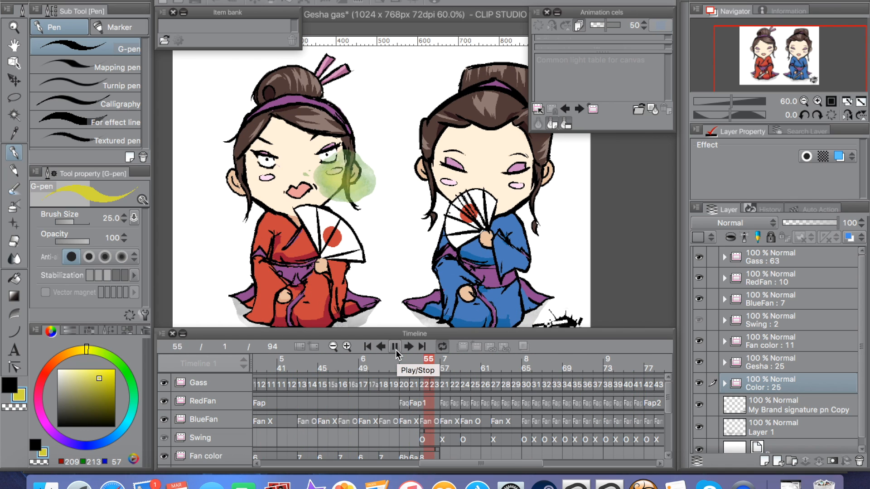
left_click(396, 346)
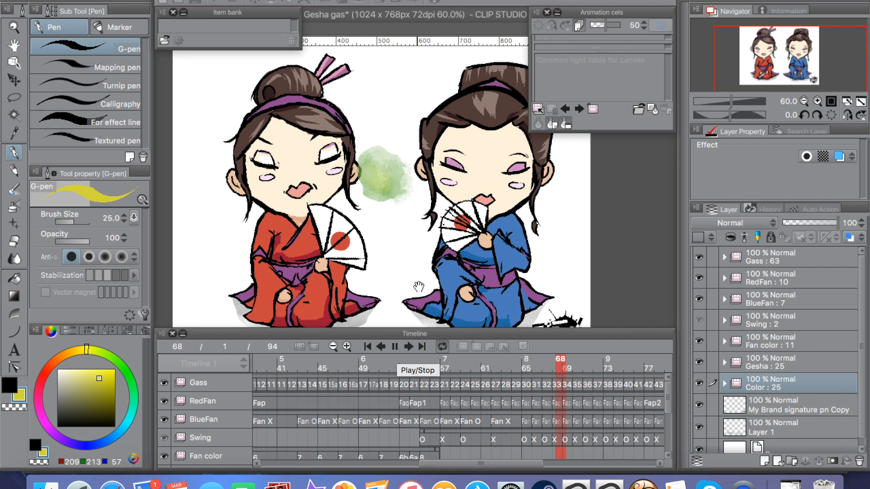
left_click(394, 347)
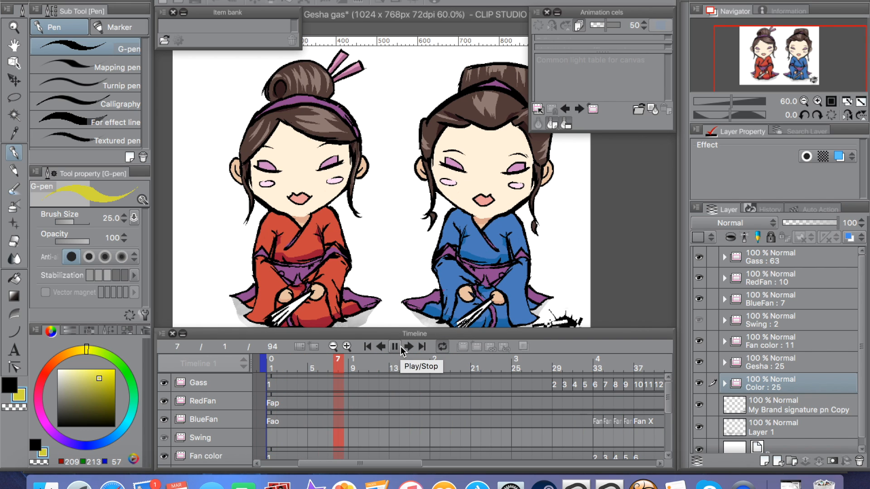
left_click(395, 346)
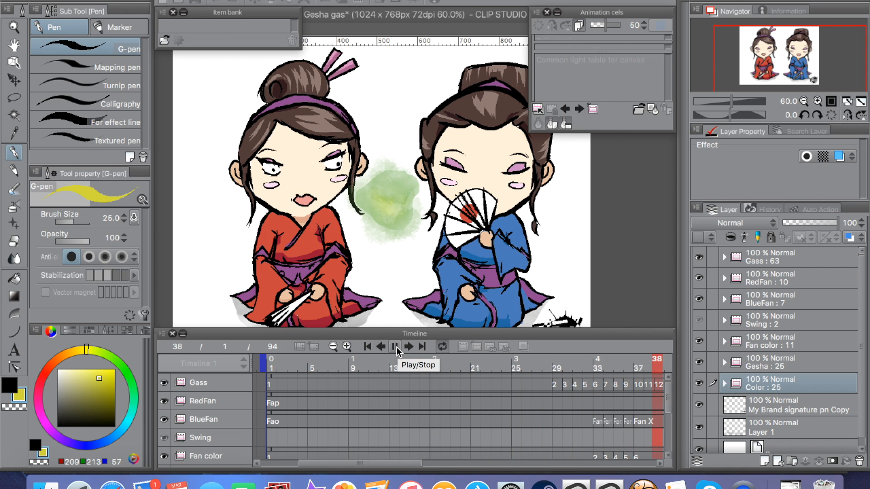
left_click(396, 347)
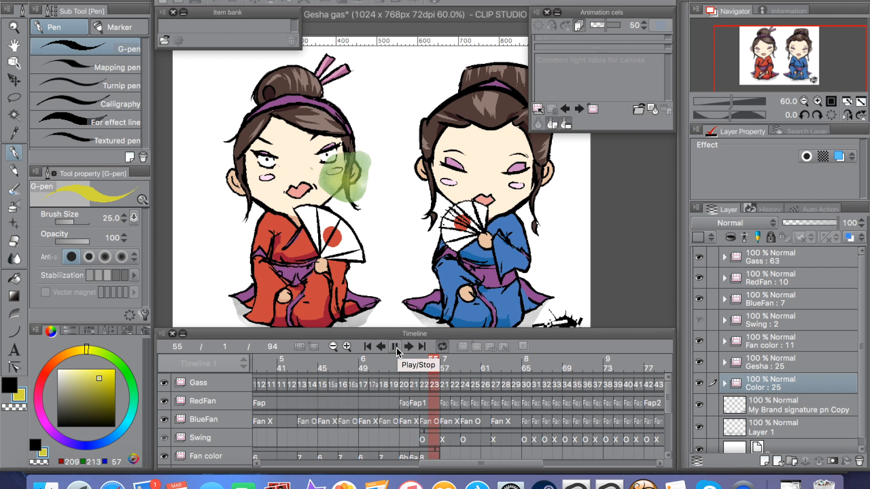